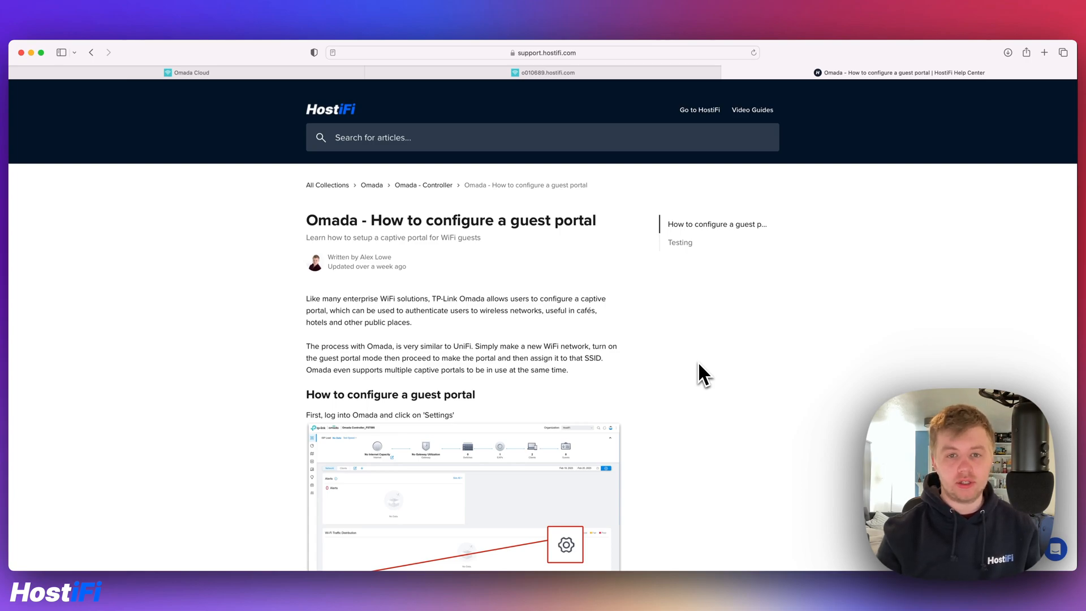
mouse_move(685, 372)
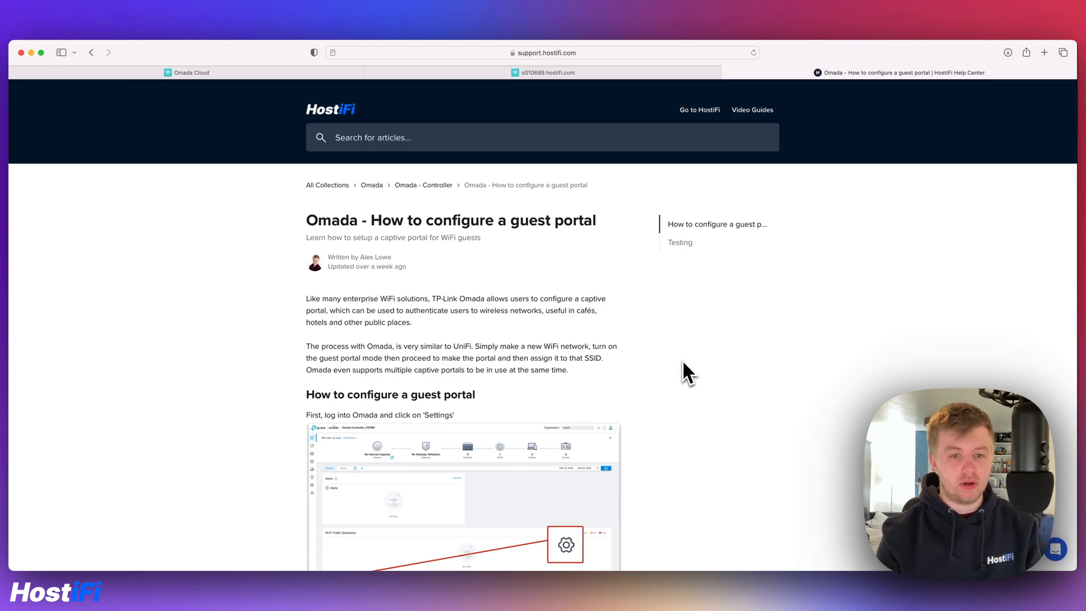
mouse_move(671, 374)
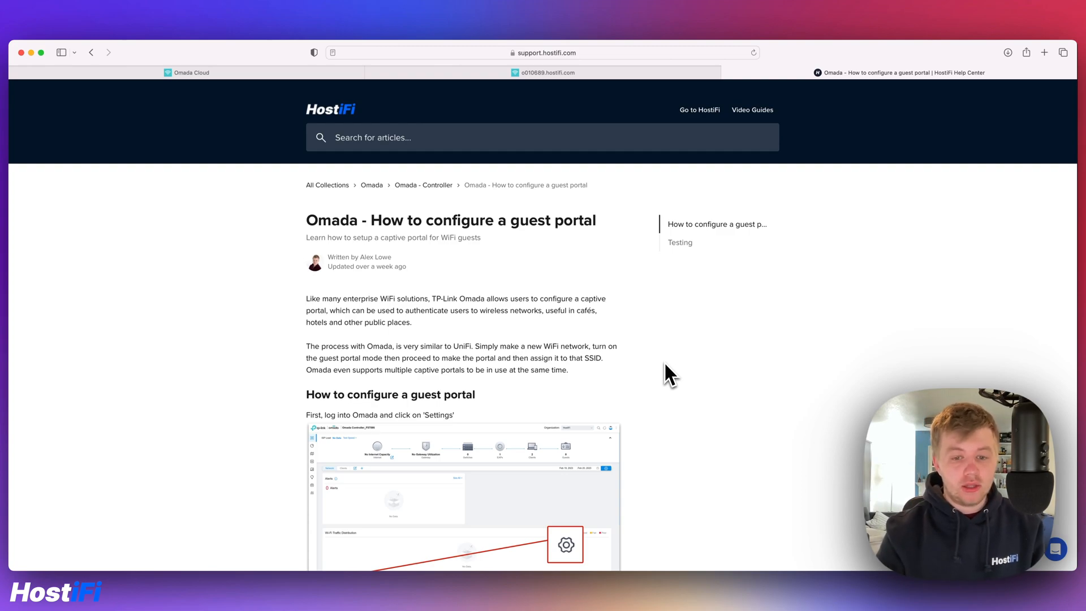
Scroll down through the guest portal help article's steps
scroll(down, 3)
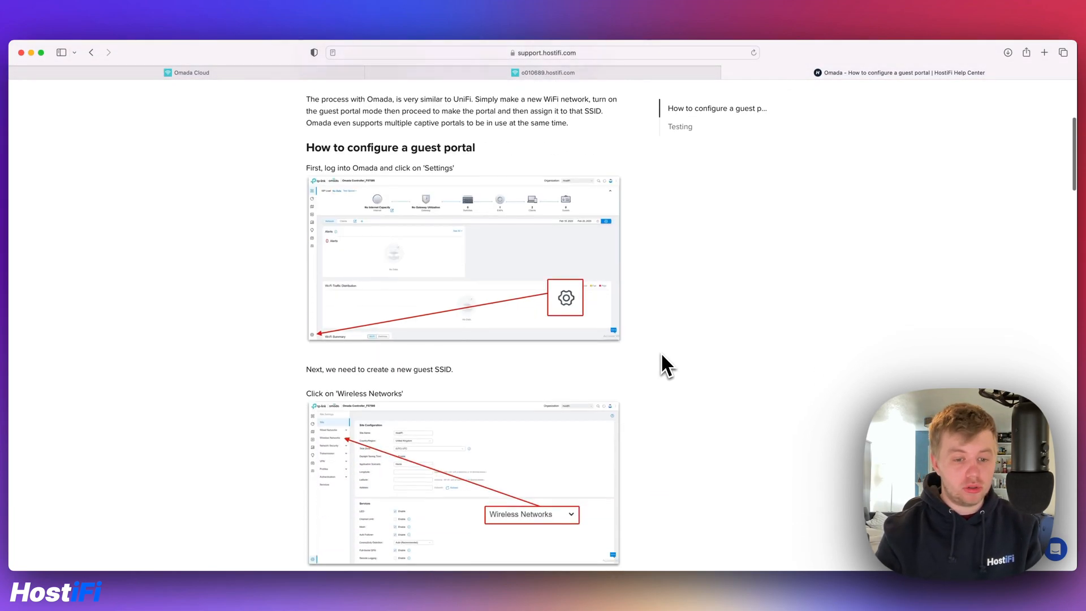
scroll(down, 3)
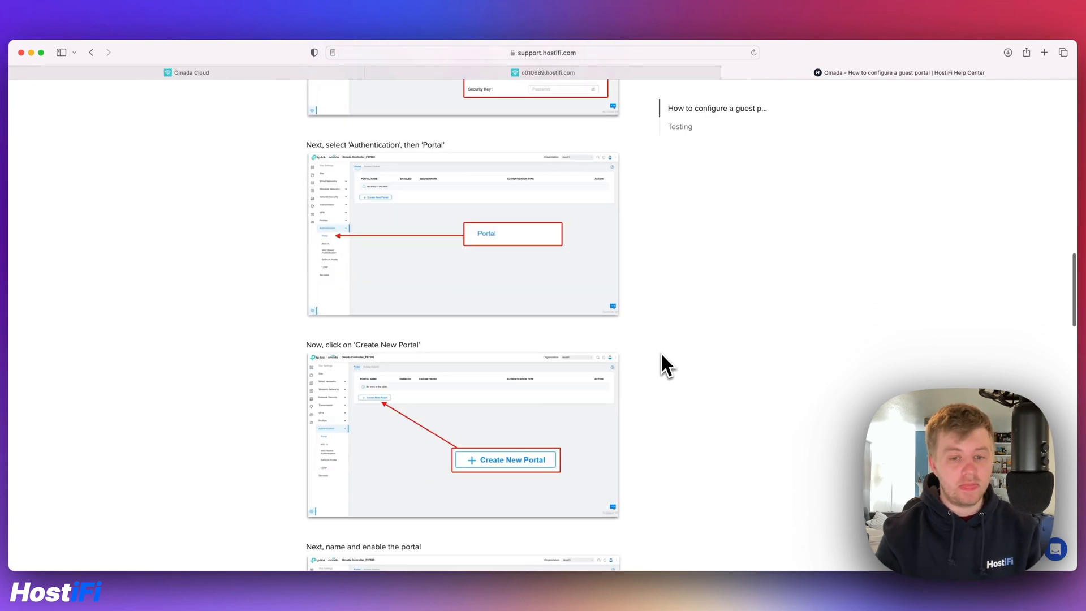
scroll(down, 3)
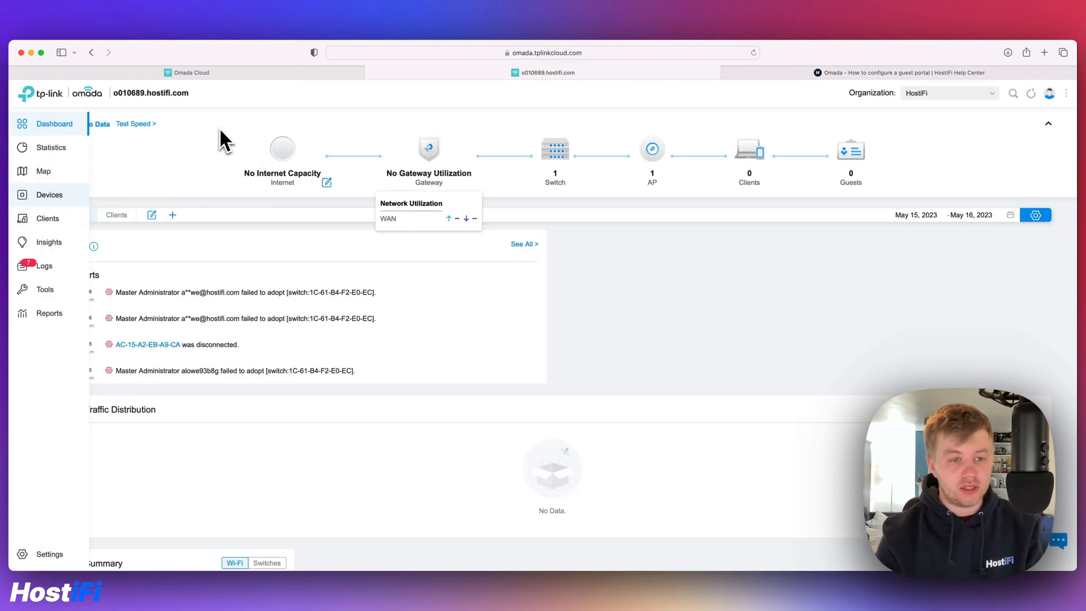
Go to the site Settings to reach Wireless Networks > WLAN
click(49, 195)
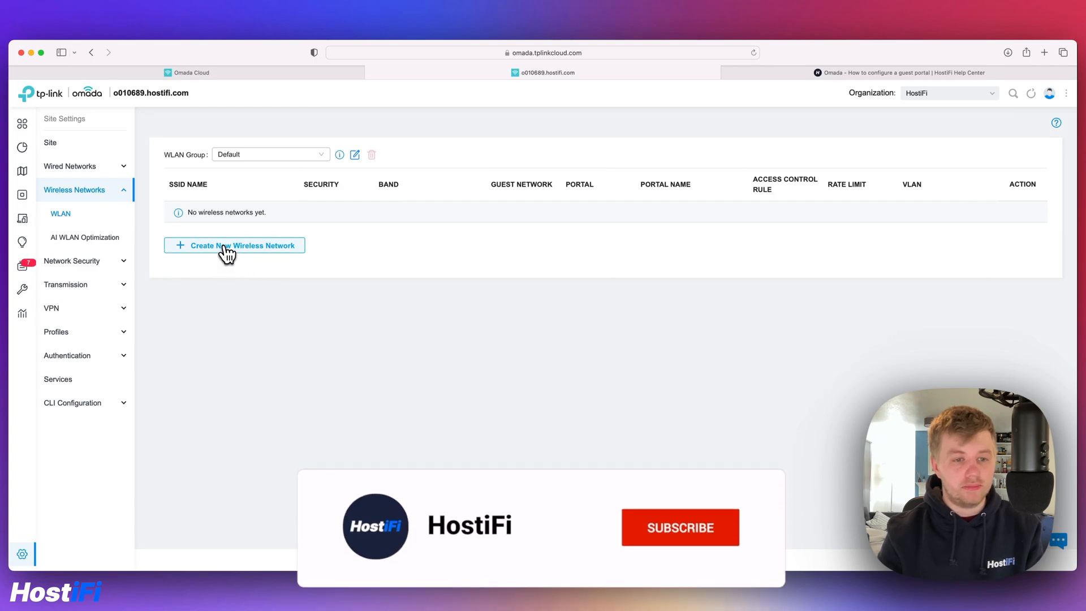
Create a wireless network with SSID 'Guest', guest network enabled and security None
click(234, 245)
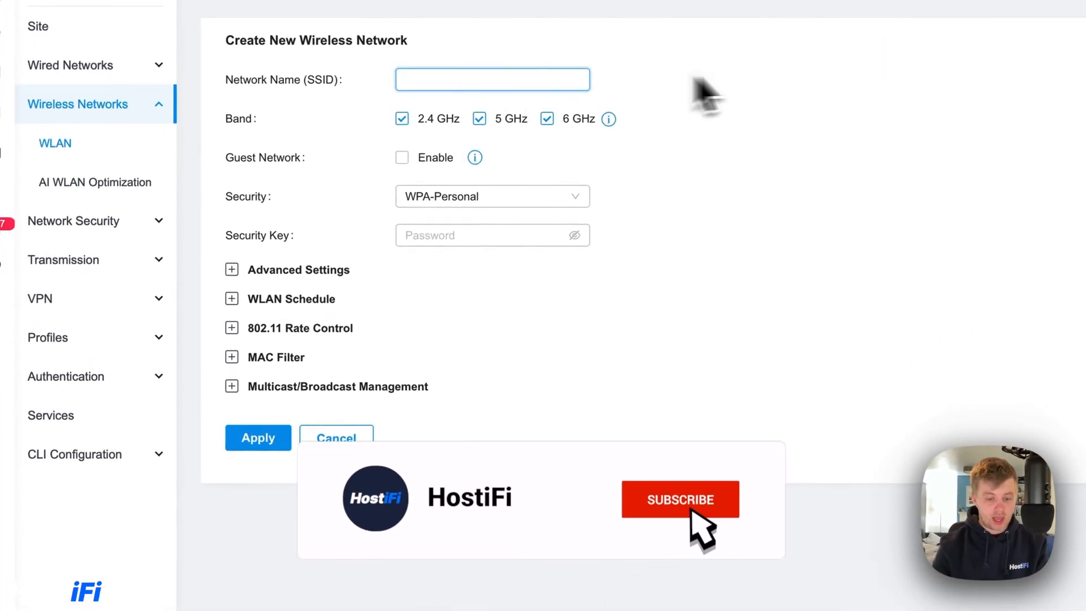
text(Guest)
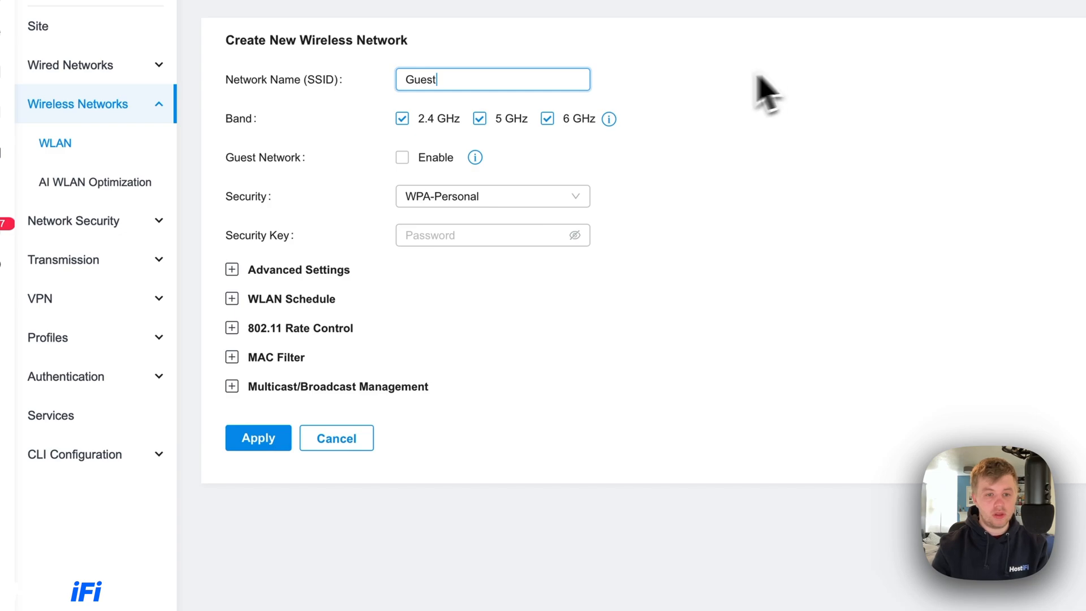
mouse_move(629, 138)
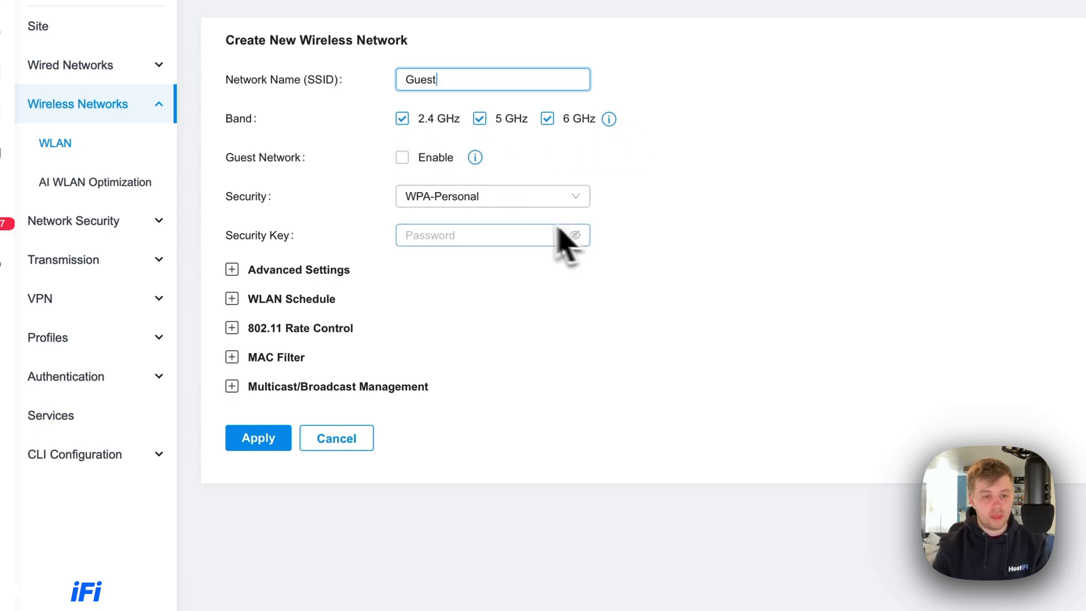
click(402, 157)
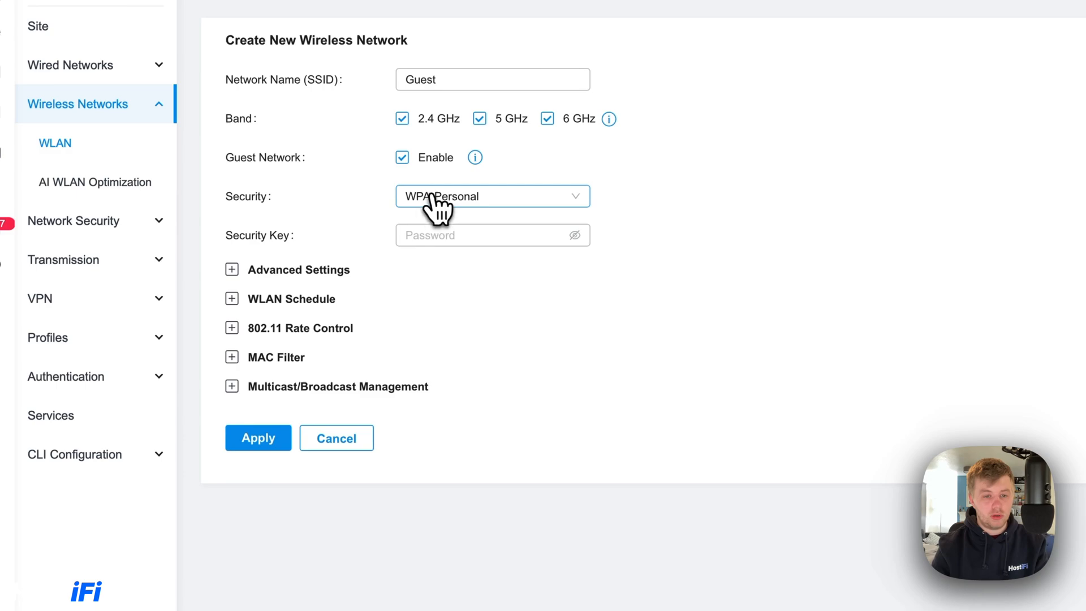
click(492, 195)
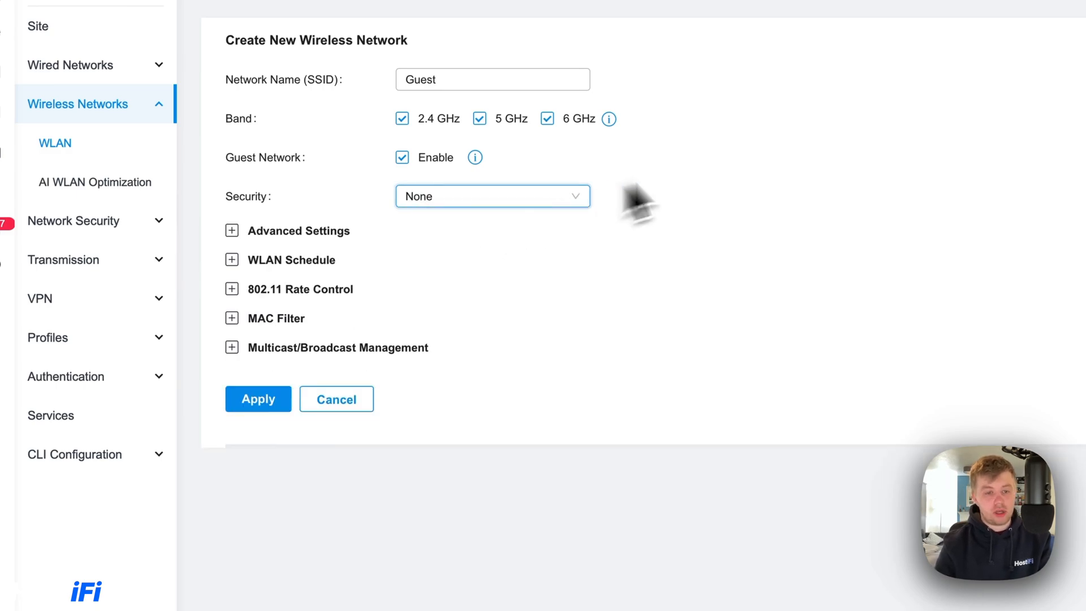
mouse_move(735, 166)
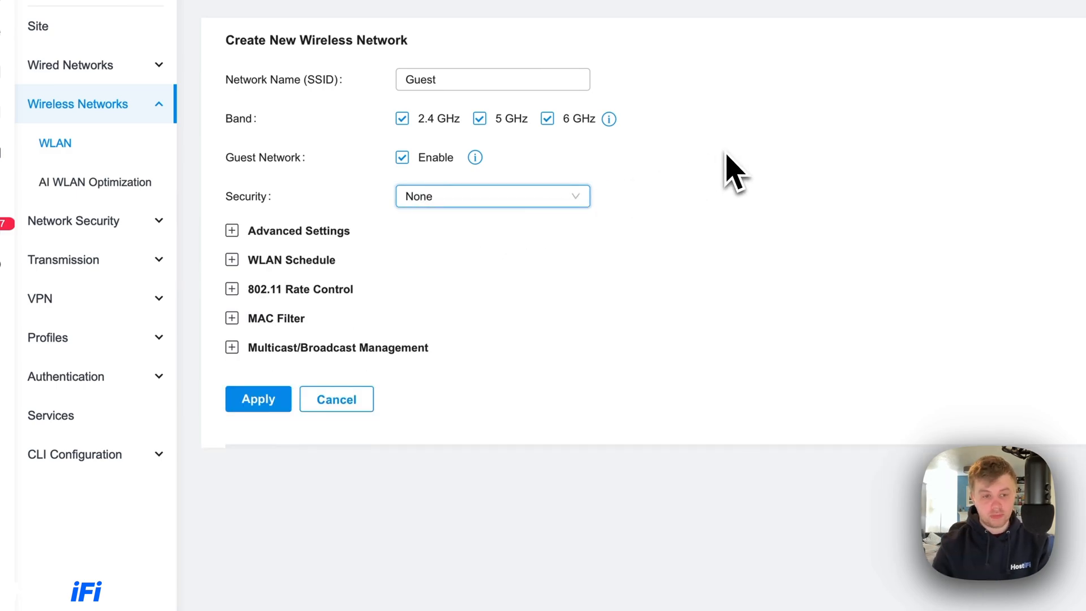
Enable VLAN 50 under Advanced Settings and apply the new Guest wireless network
click(232, 231)
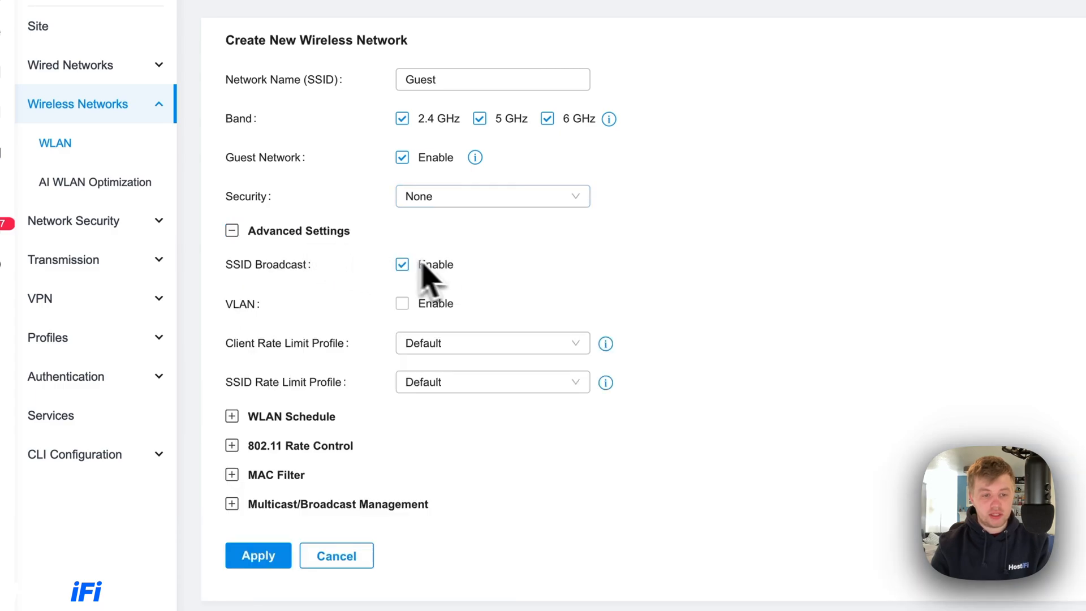
click(403, 303)
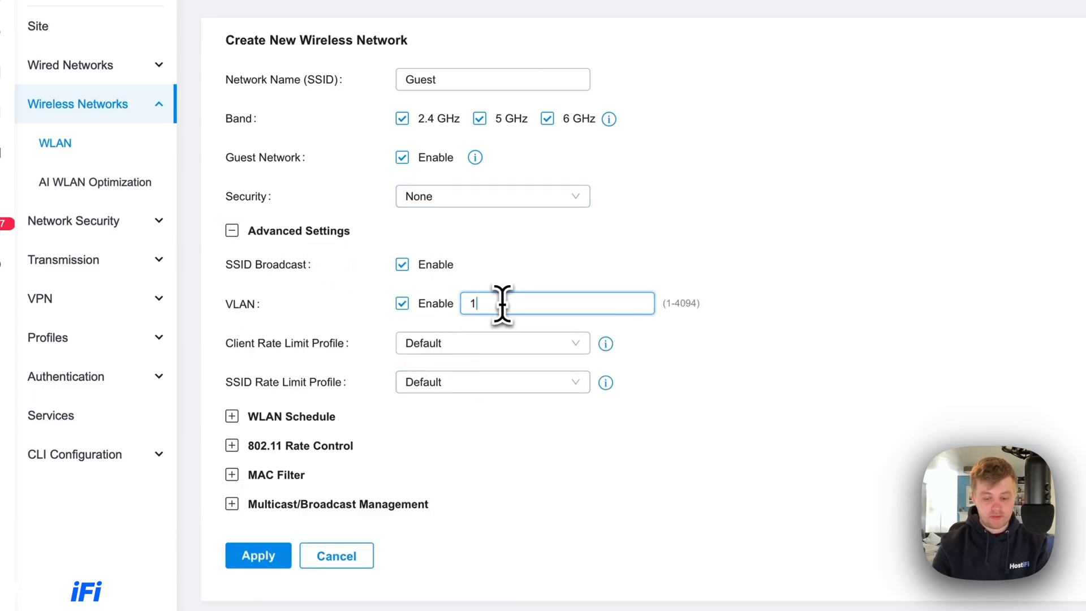
text(50)
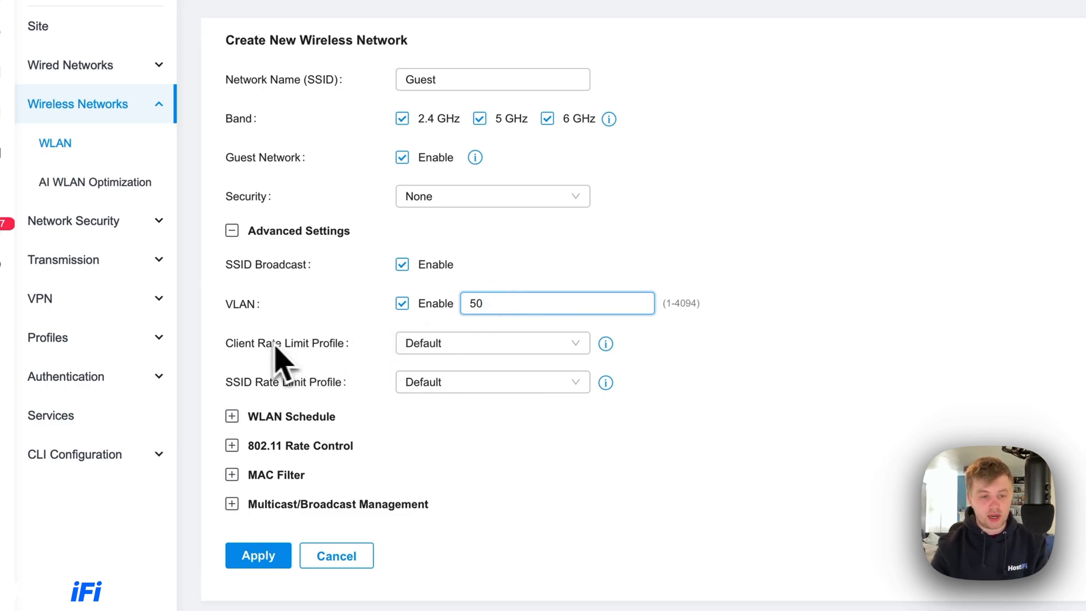
click(493, 343)
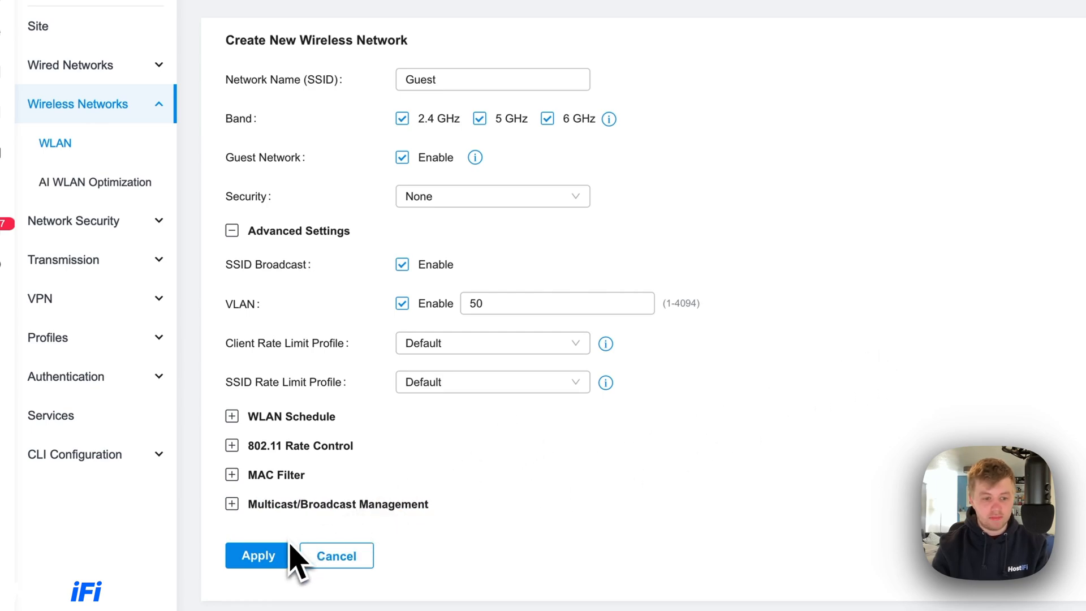
click(258, 556)
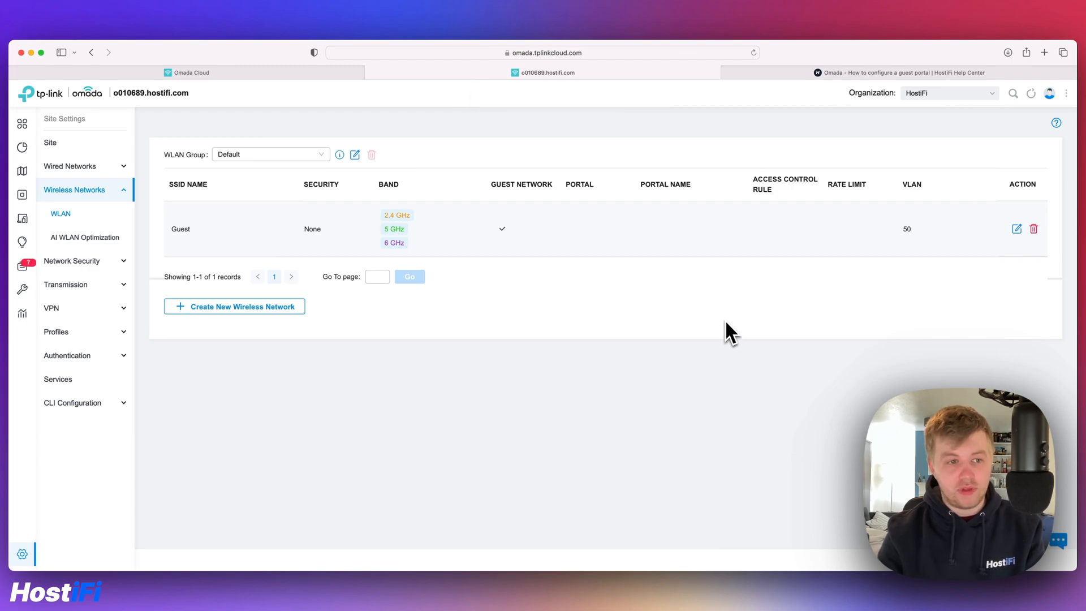
Show the Wired Networks LAN list with the default 192.168.0.1/24 LAN
click(69, 165)
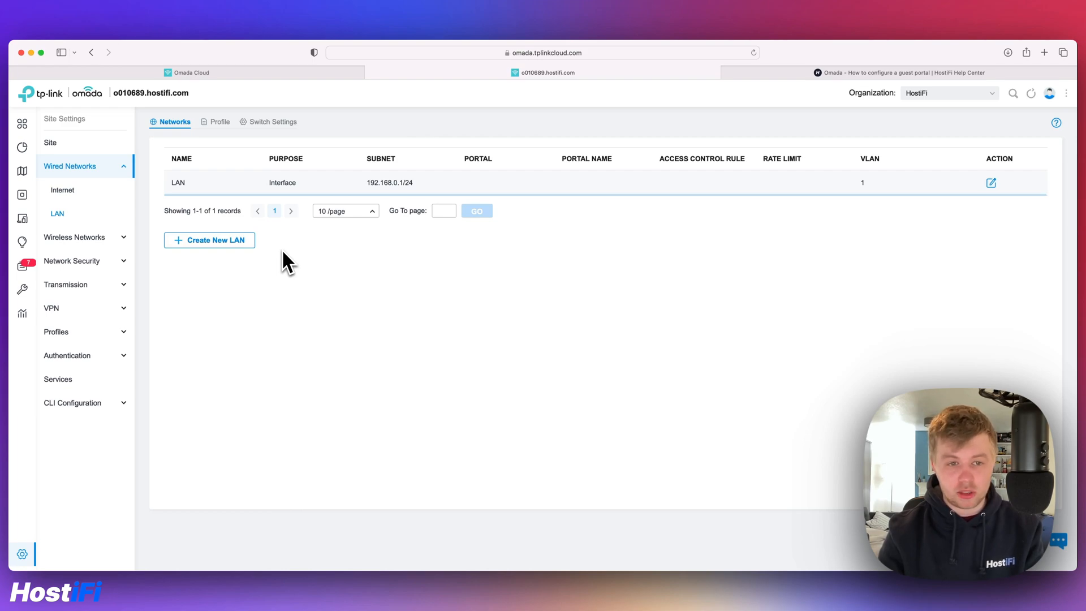
mouse_move(195, 193)
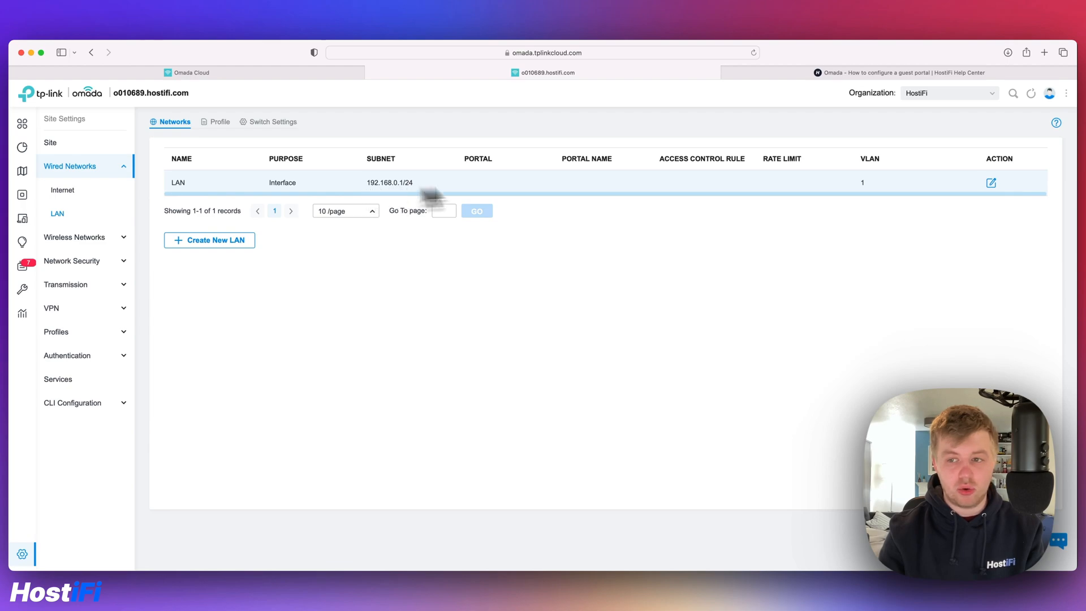
mouse_move(991, 182)
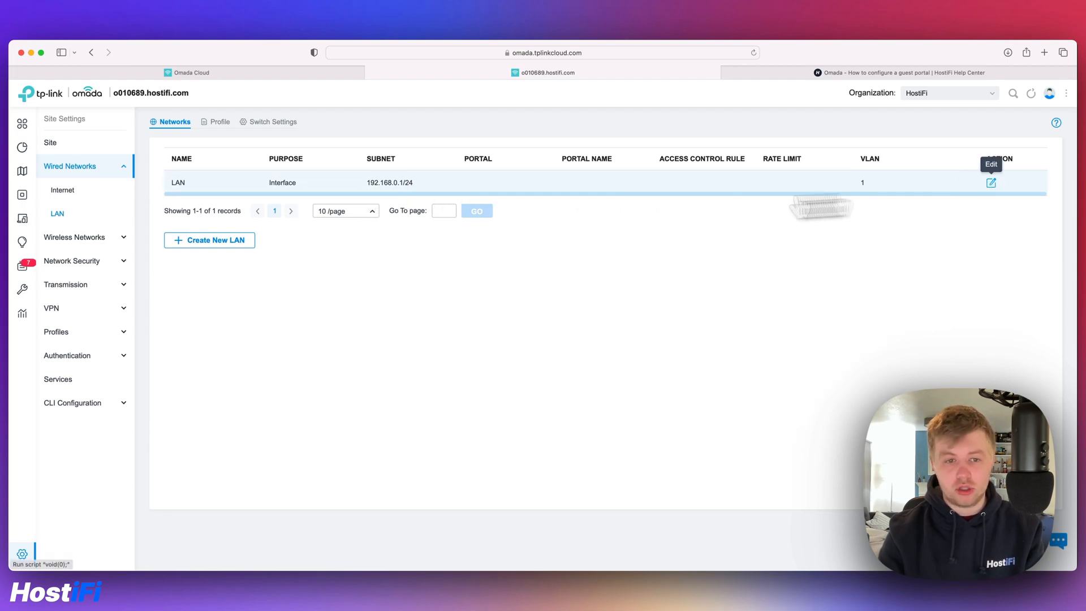
Edit the default LAN, rename it 'Mgmt' and save
click(991, 182)
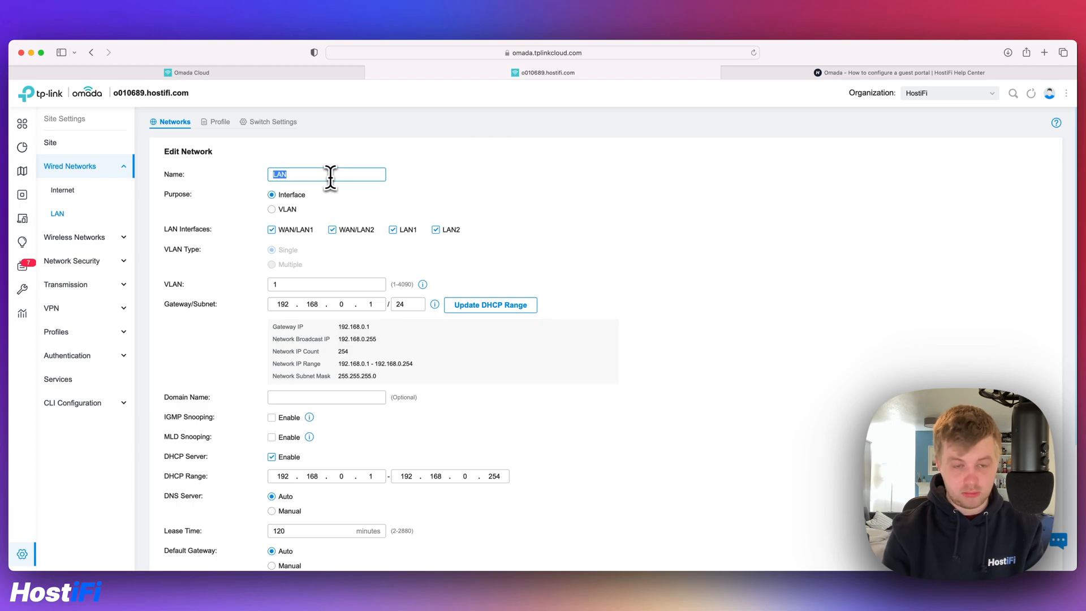
text(Ma)
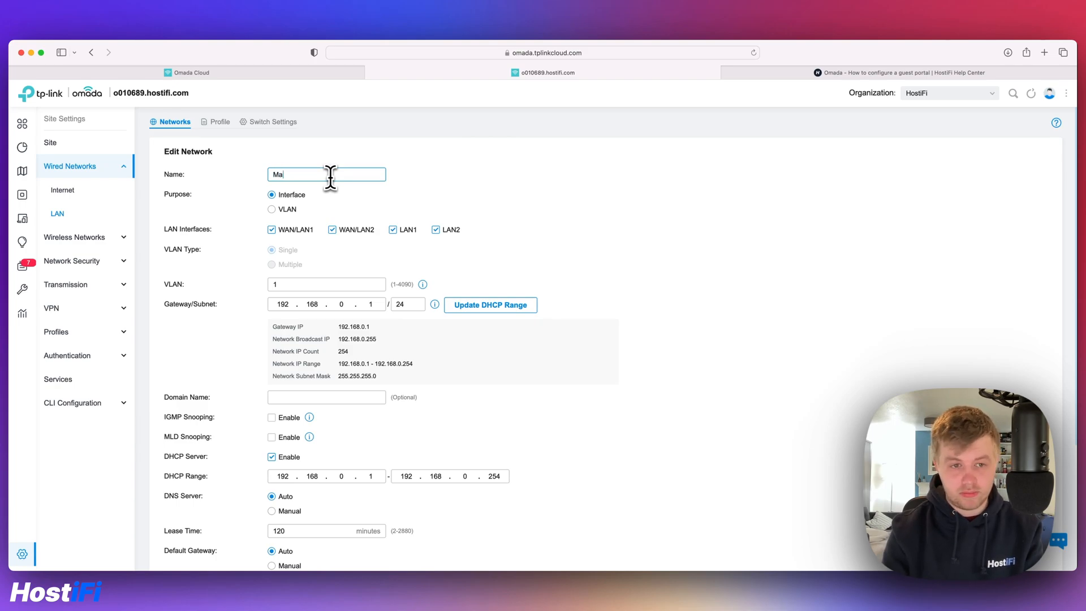
scroll(down, 3)
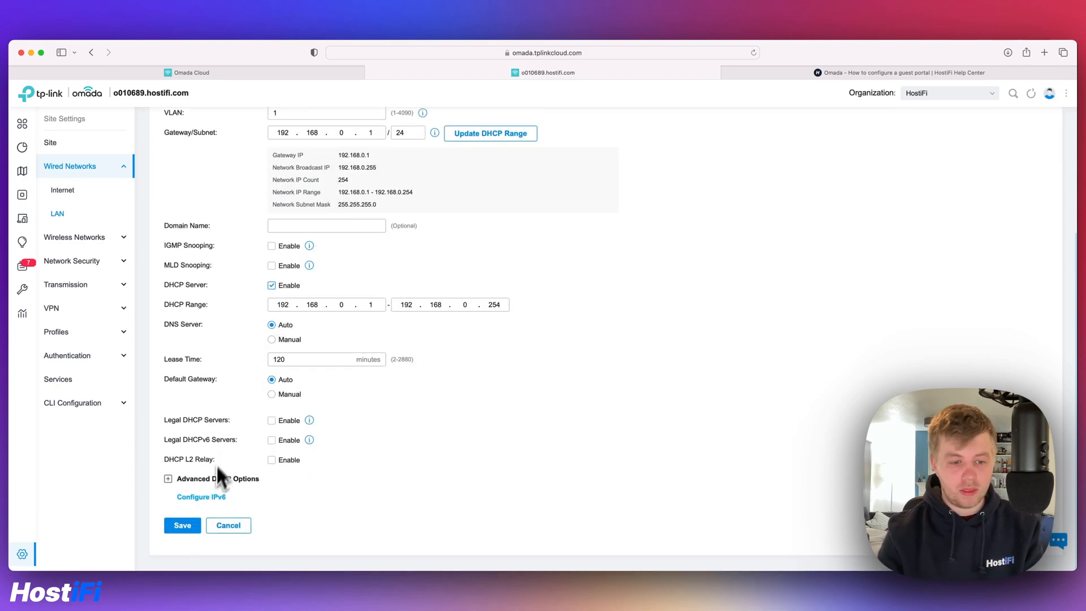
click(182, 525)
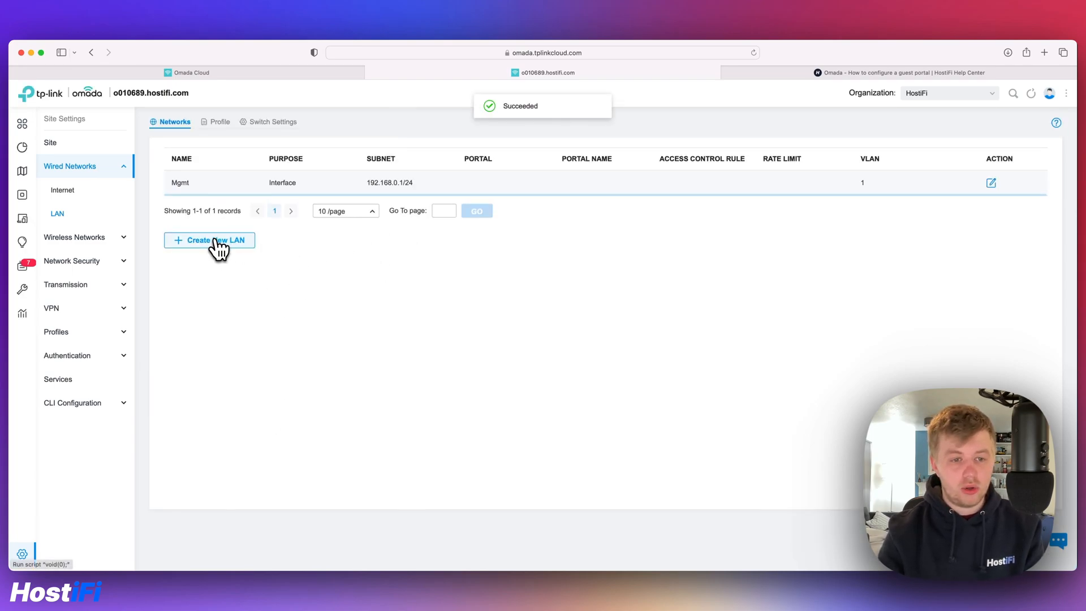
Start a new LAN named 'Guest' with purpose Interface on VLAN 50
click(211, 240)
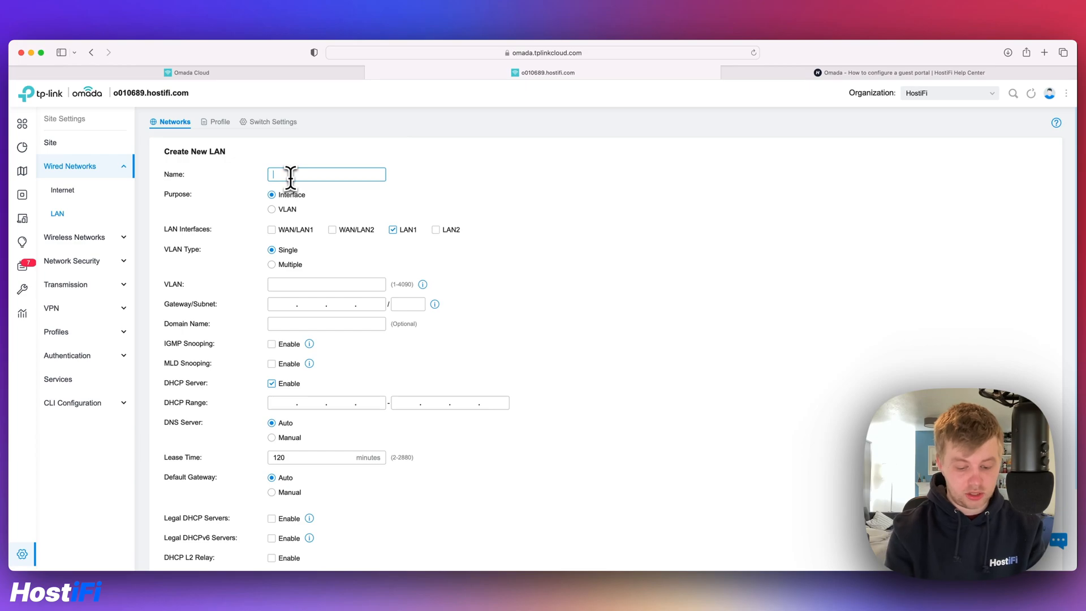
text(Guest)
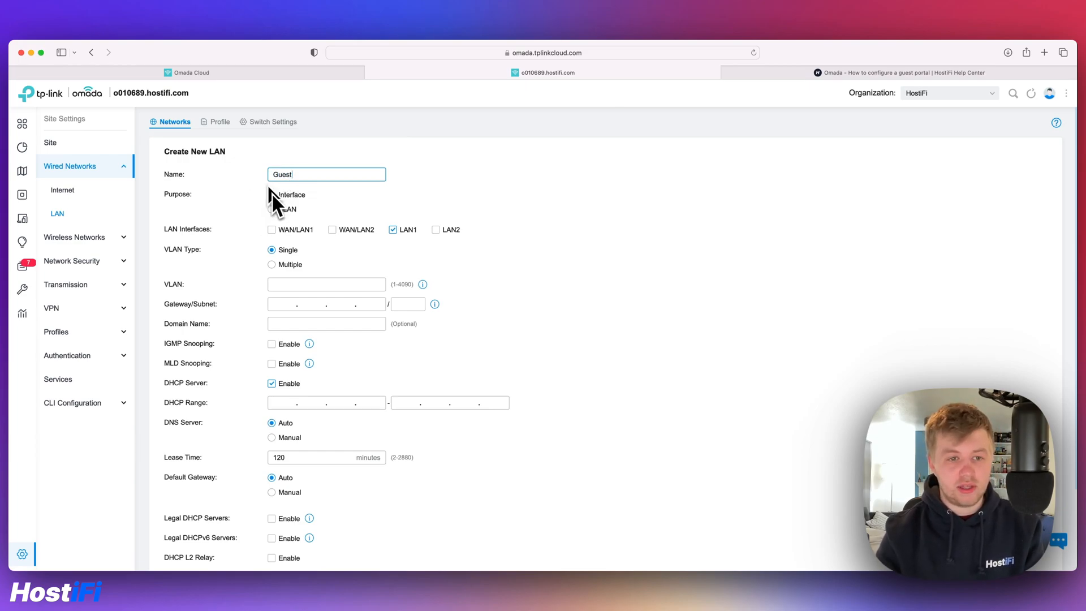
click(272, 194)
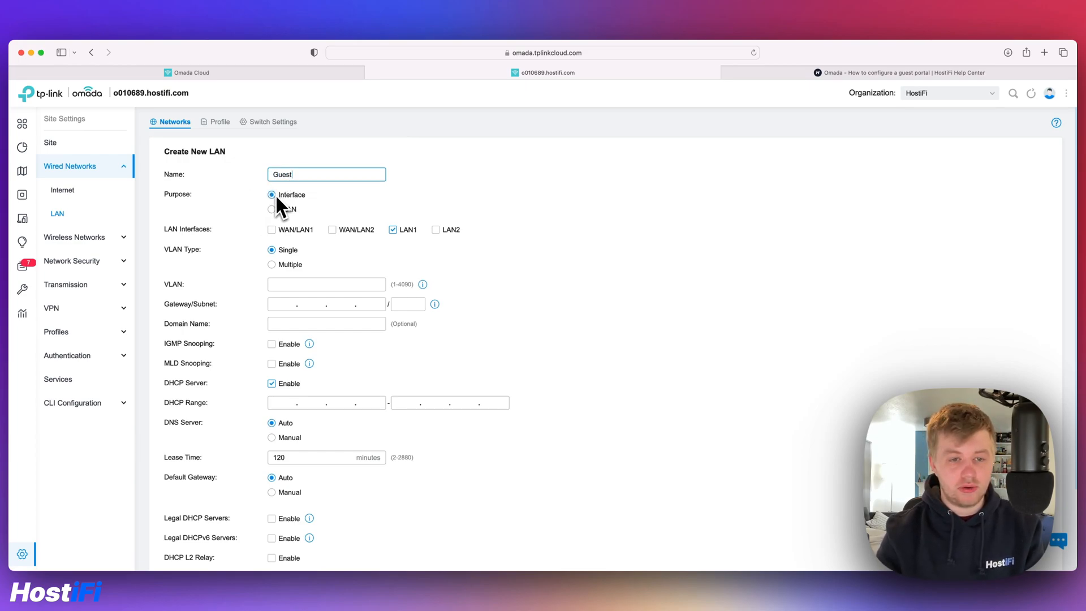
mouse_move(322, 271)
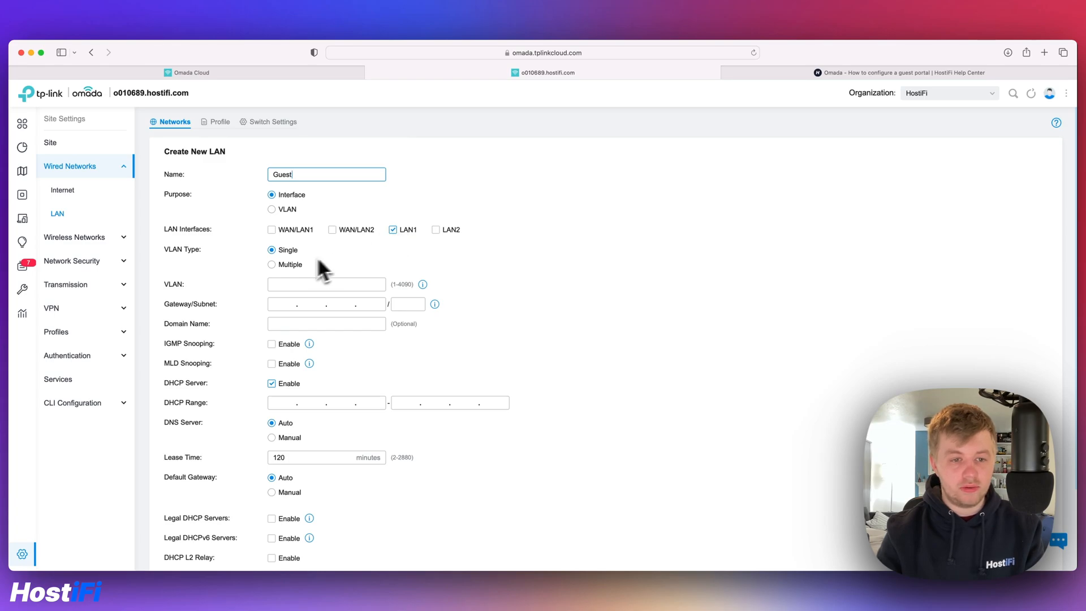
click(326, 284)
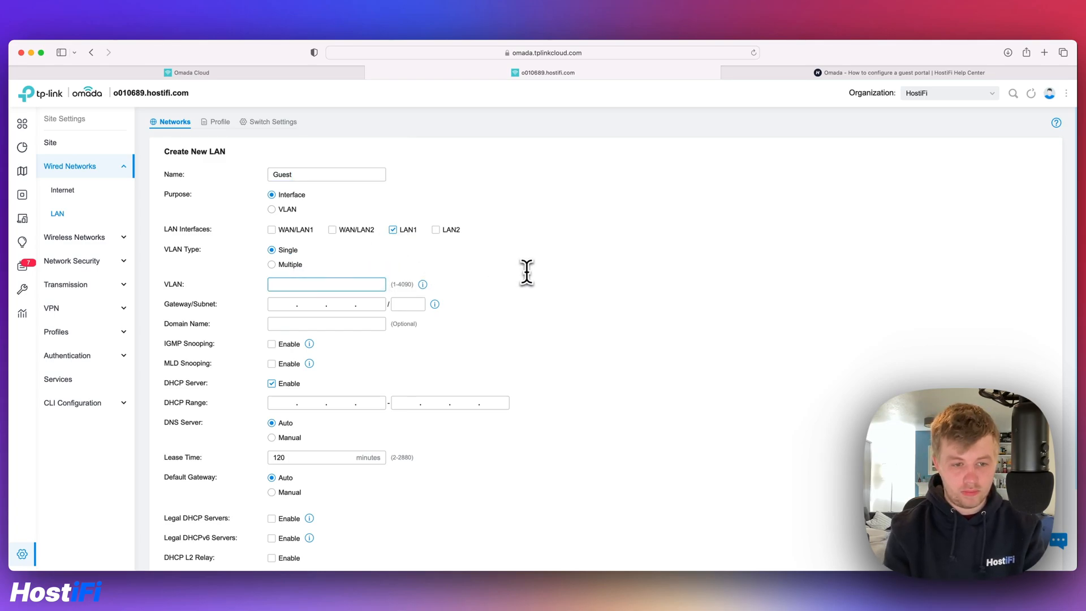
text(50)
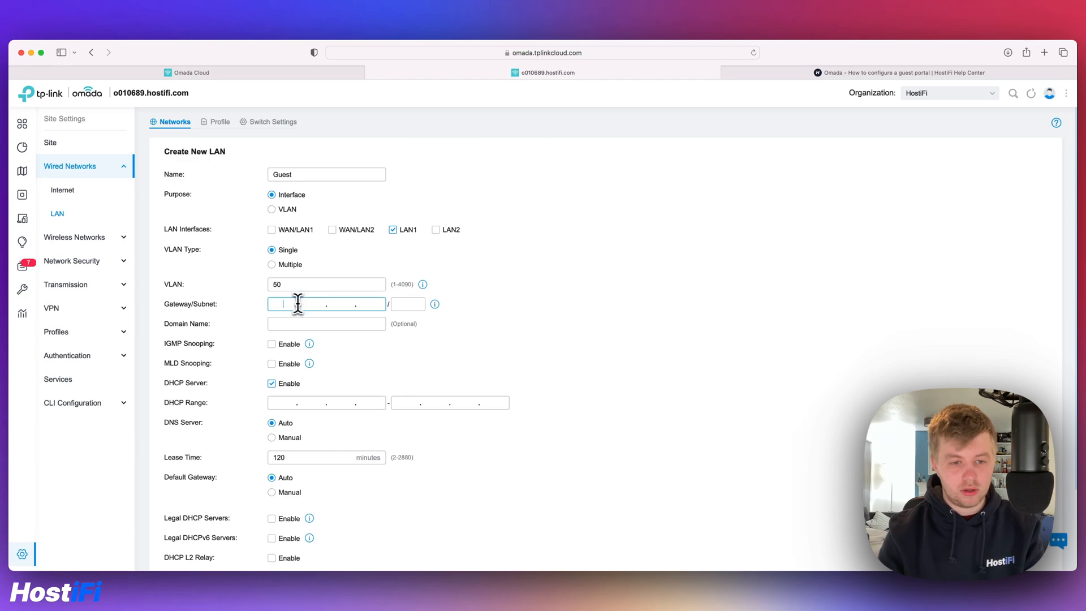
Set gateway 192.168.50.1/24, update the DHCP range from it and save the Guest LAN
text(192.168.50.1)
click(408, 303)
text(24)
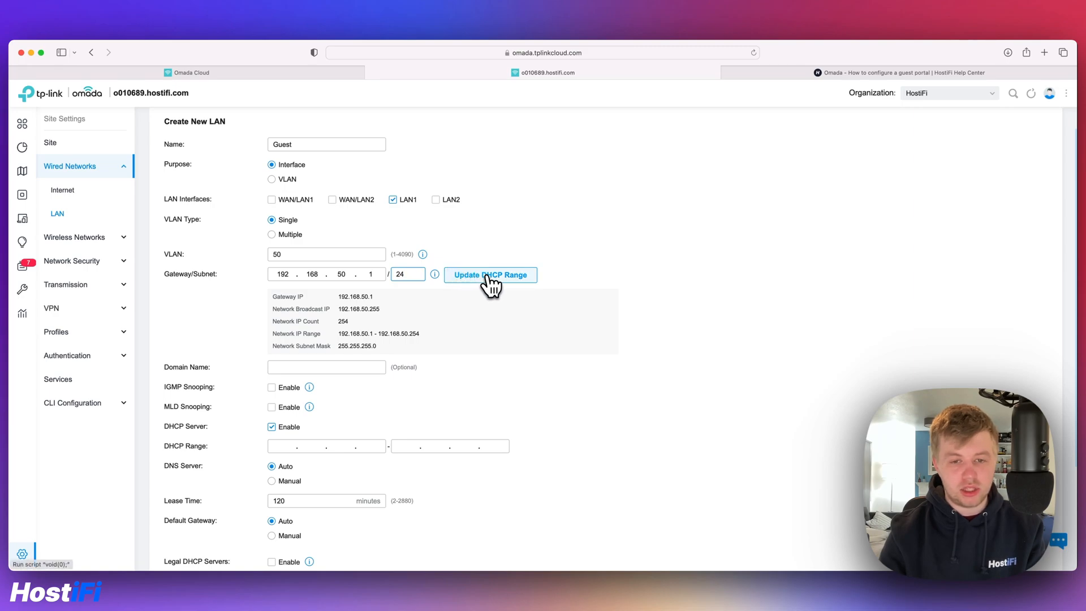
click(490, 275)
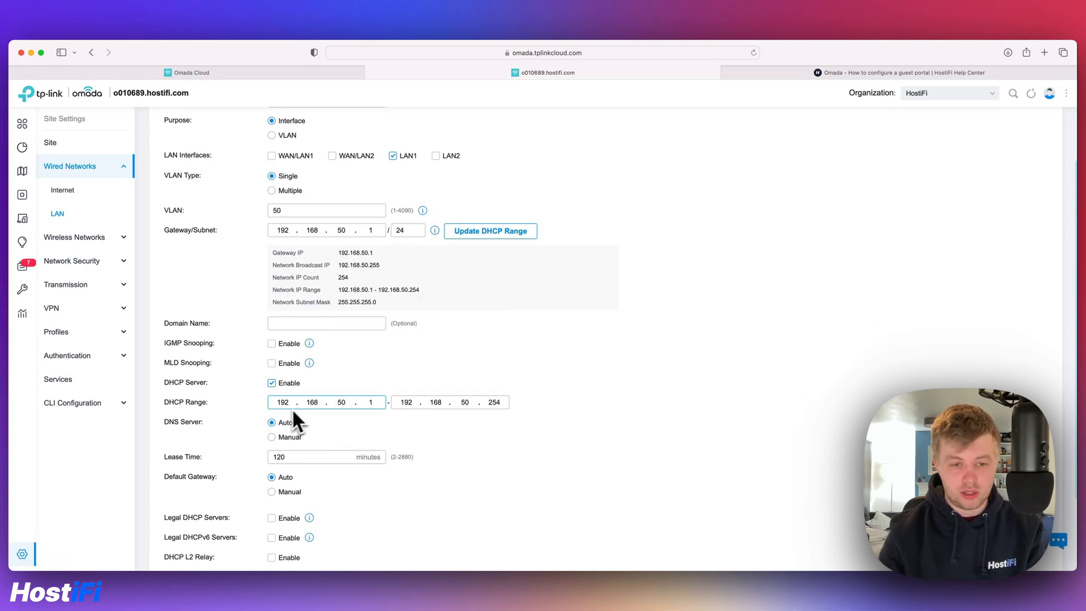
scroll(down, 3)
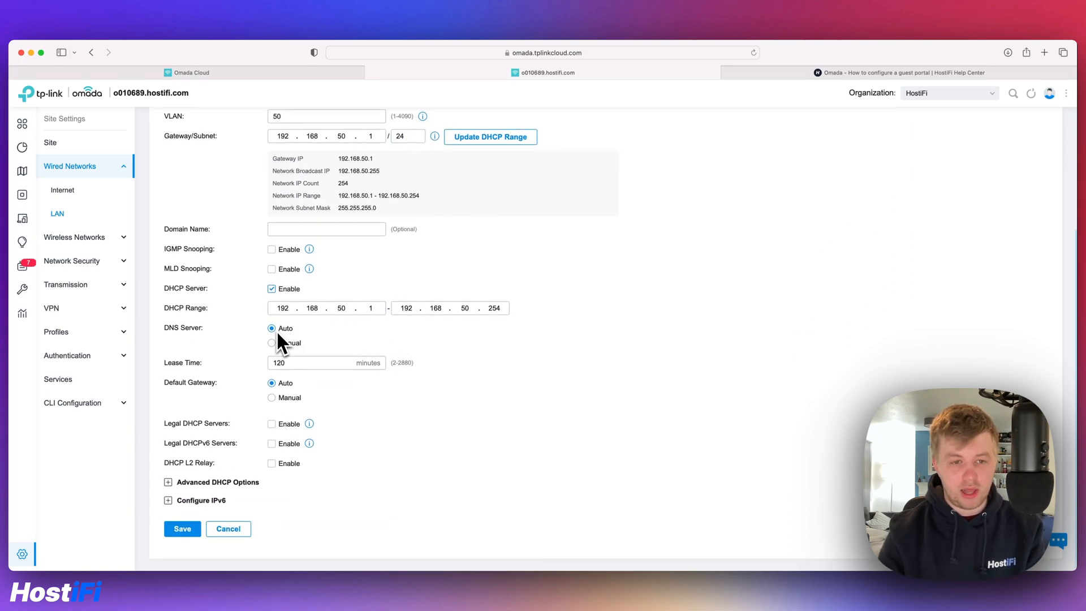
click(181, 528)
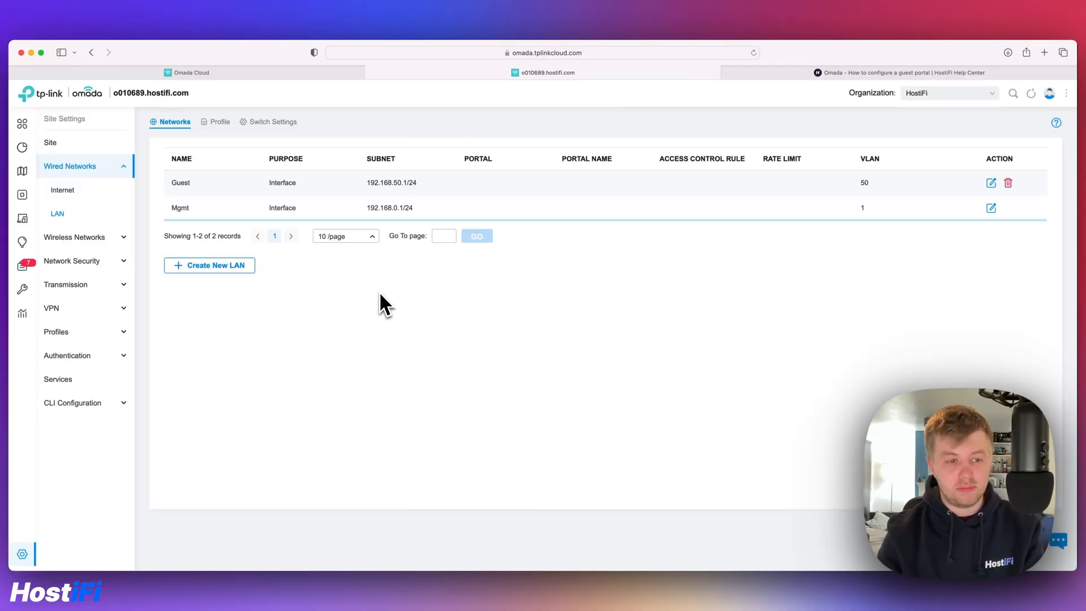
mouse_move(67, 356)
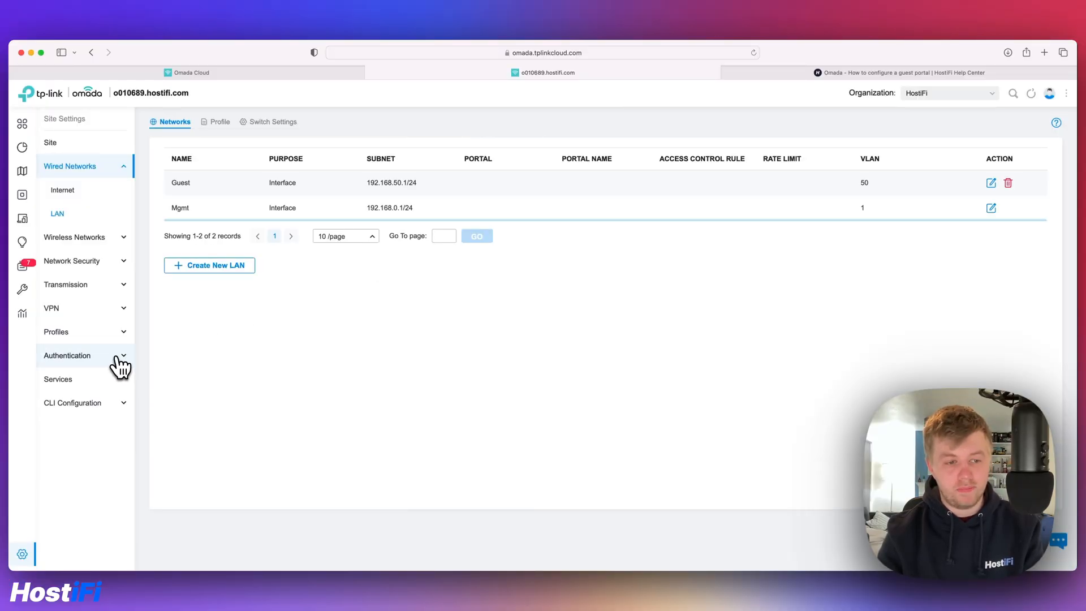
Under Authentication > Portal, start creating a new portal
click(67, 355)
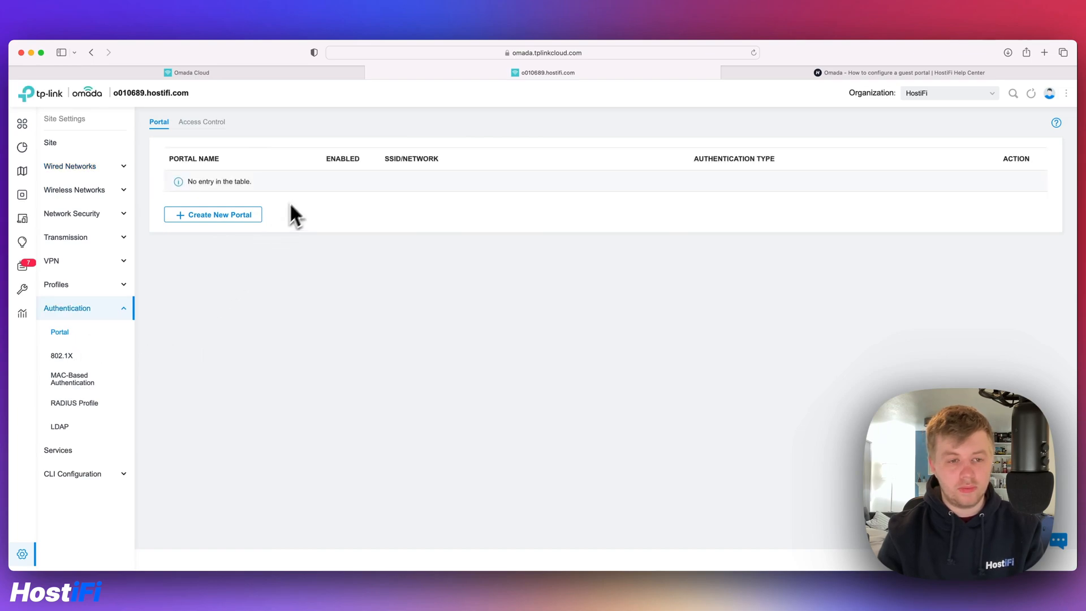
click(211, 213)
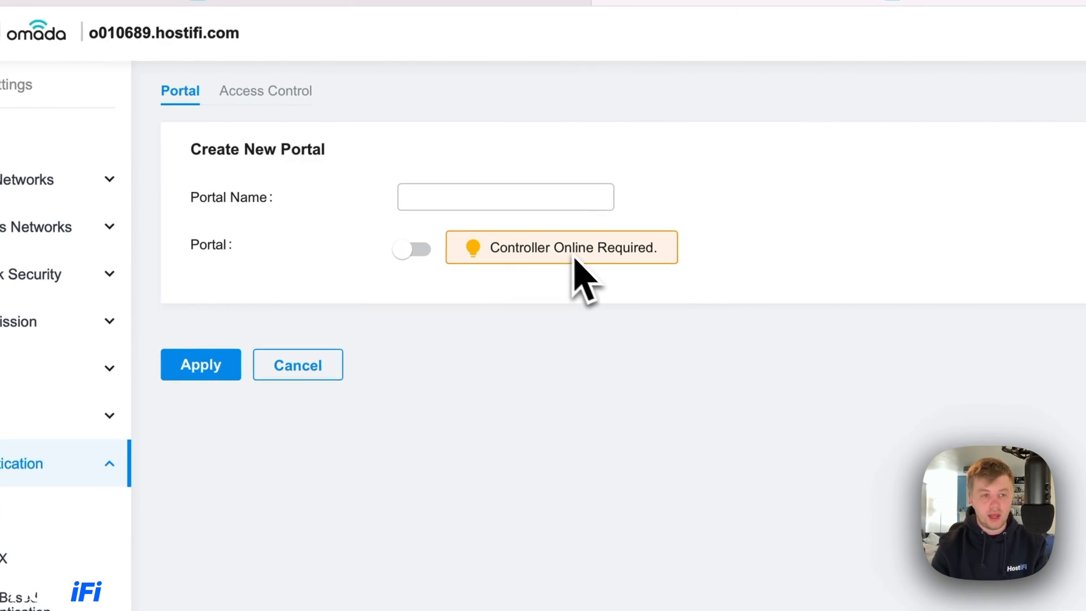
mouse_move(568, 277)
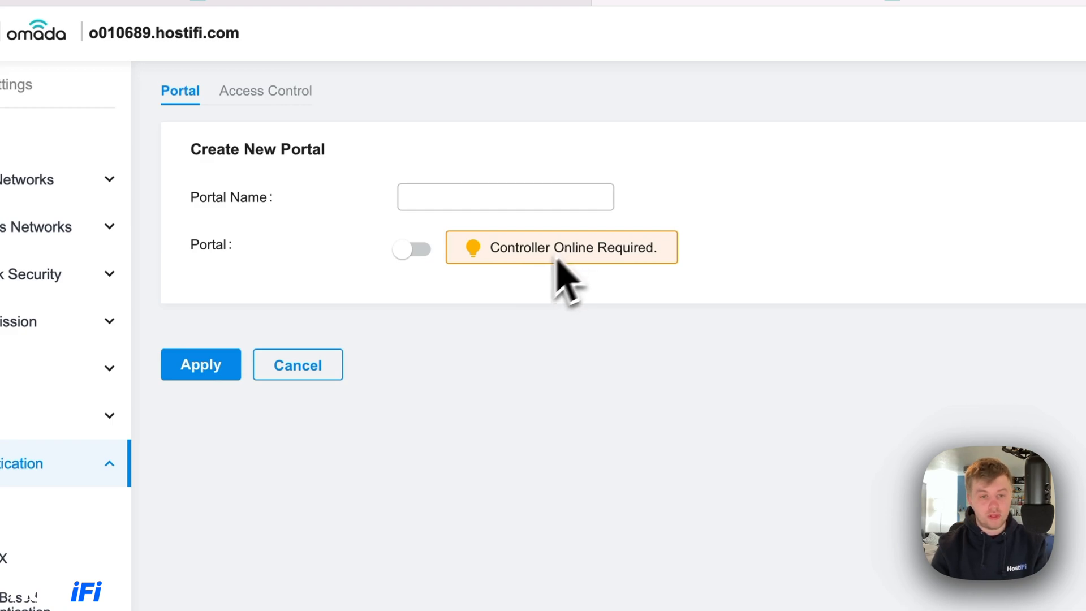
mouse_move(796, 270)
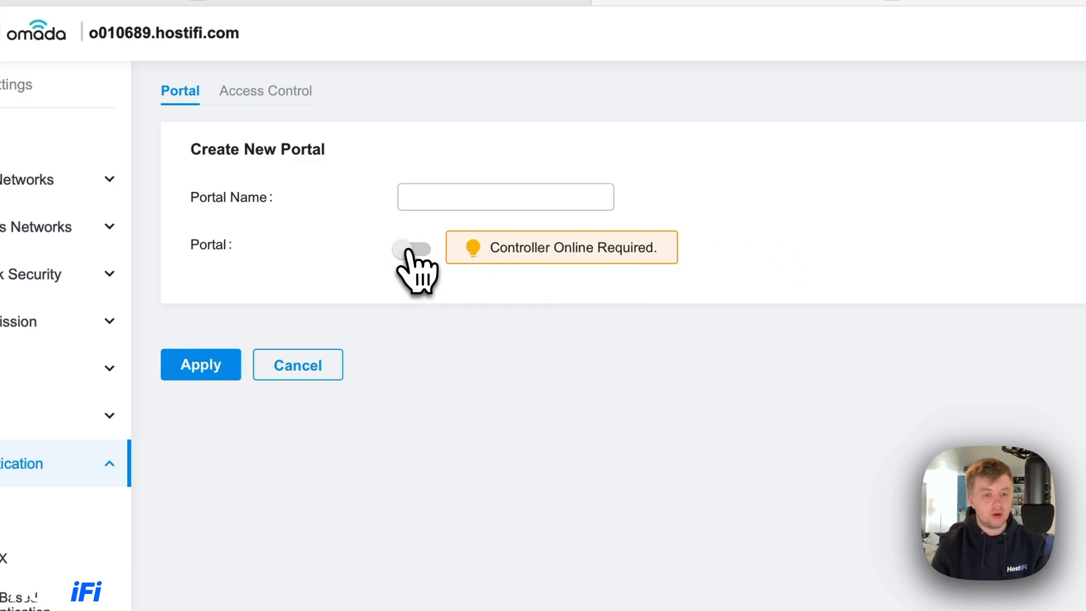
Enable the portal as 'Guest Portal' and tick the Guest SSID and Guest network
click(416, 249)
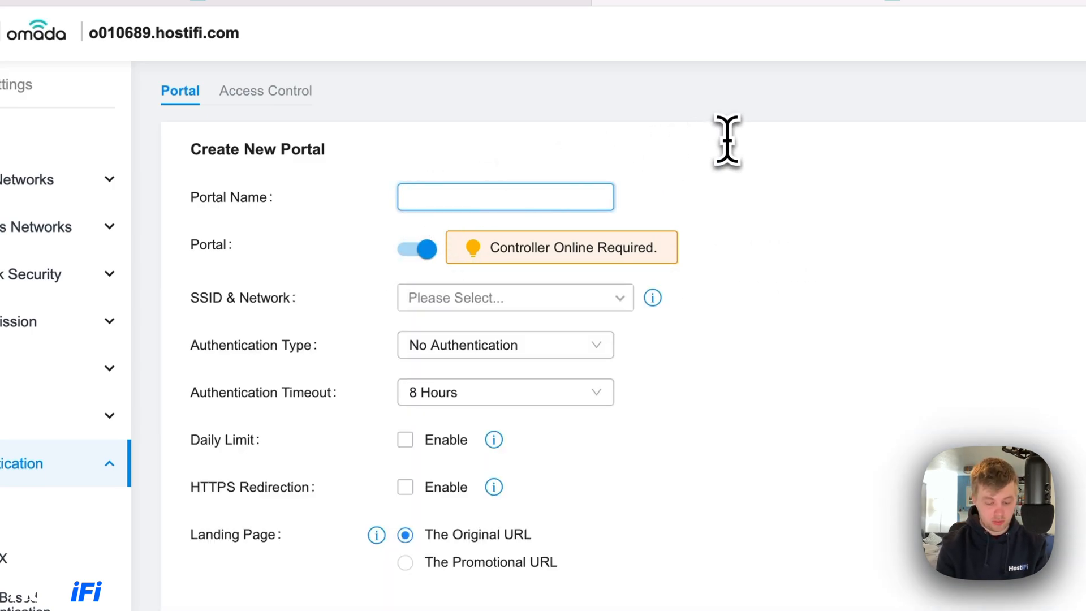
text(Guest Portal)
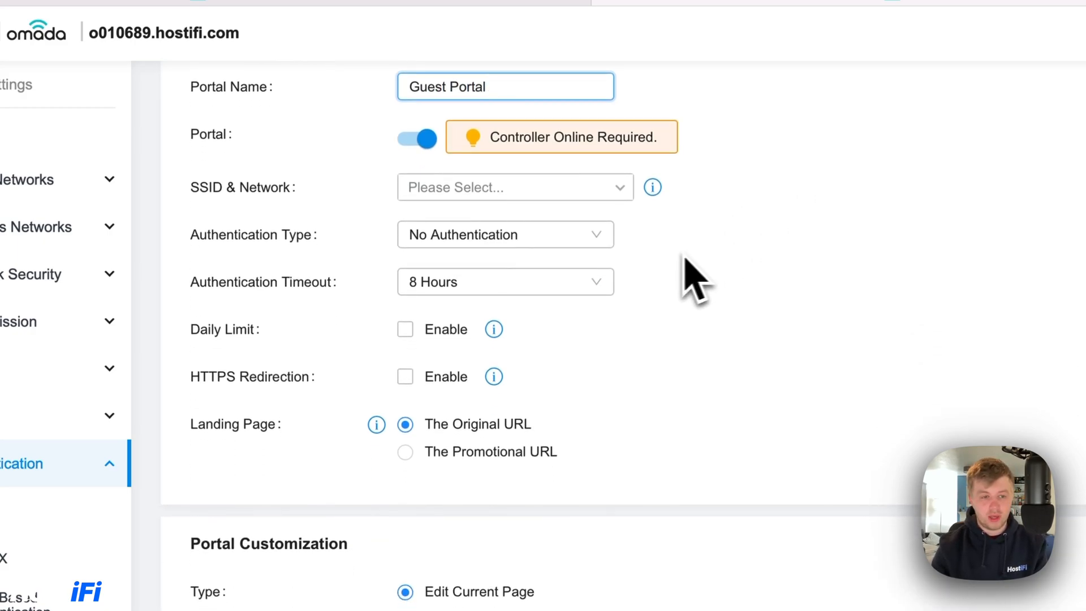
click(512, 187)
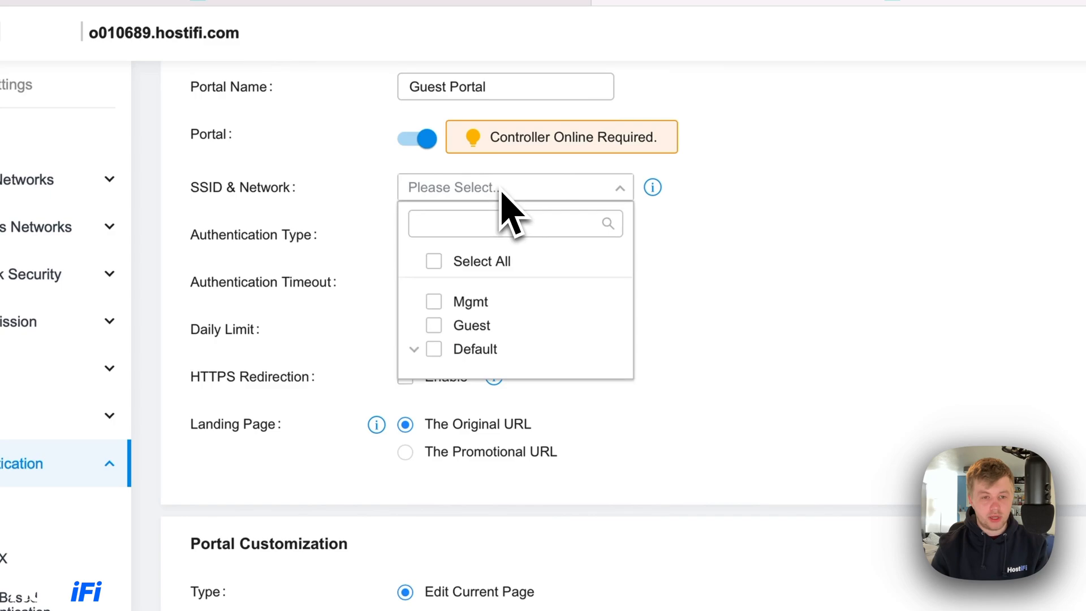
click(433, 325)
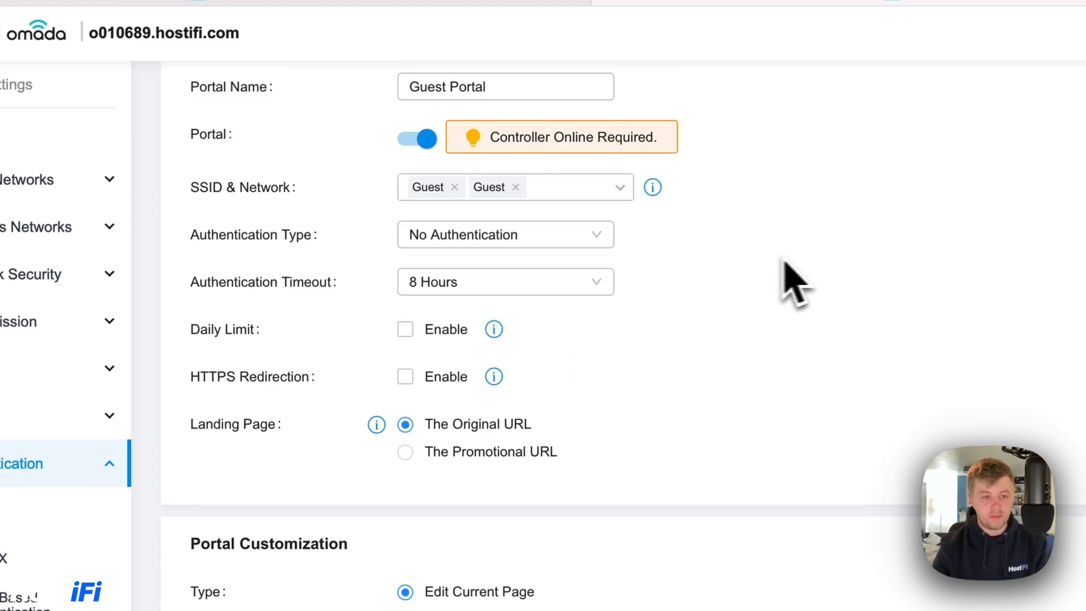
click(504, 234)
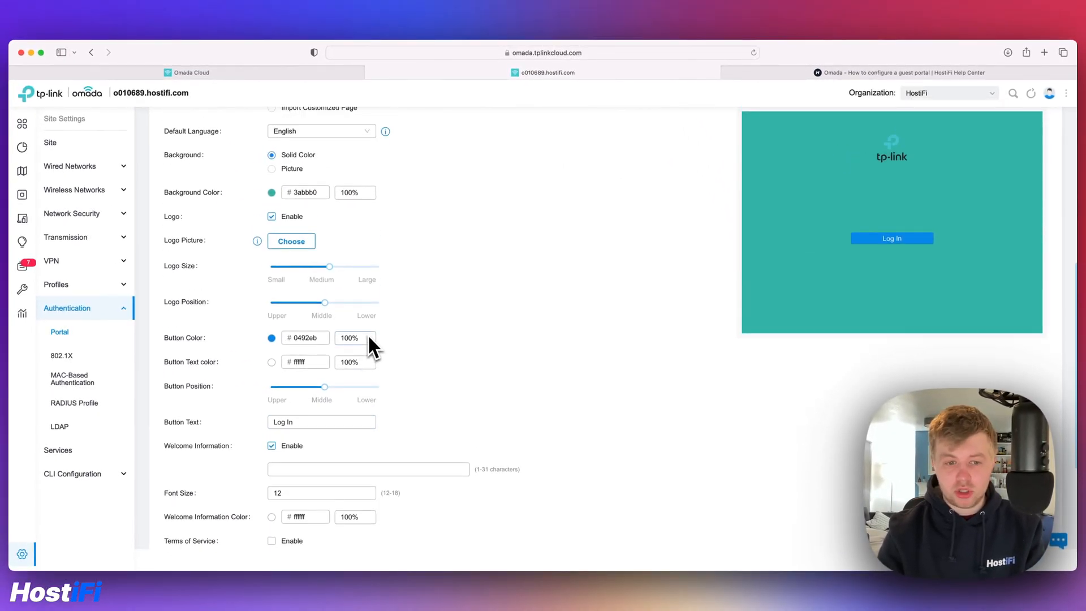
Write the 'Welcome to our WiFi' welcome information and set its font size
text(WI)
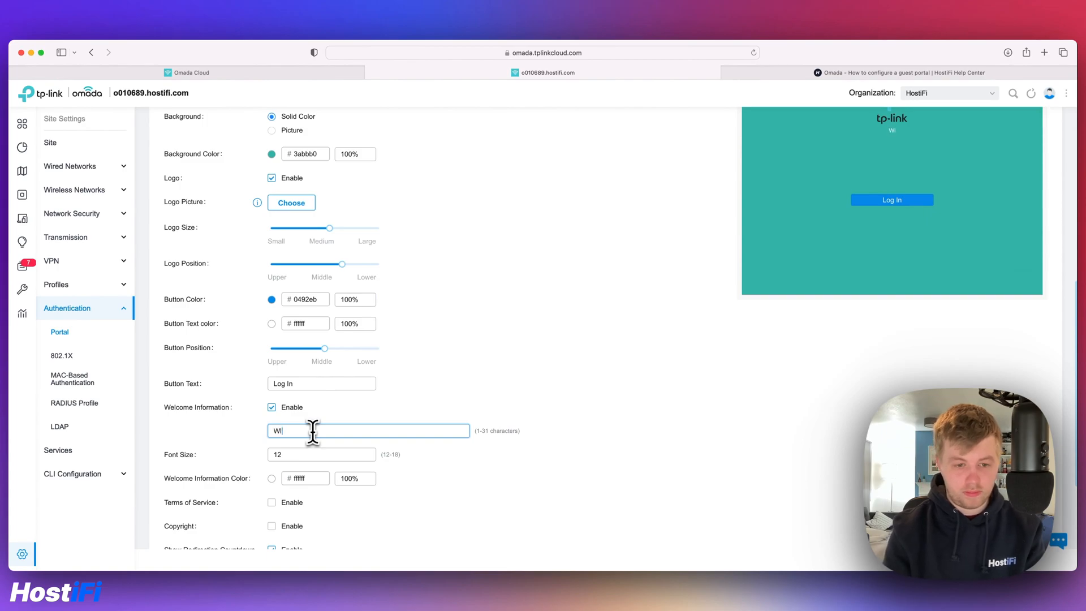
text(Welcome)
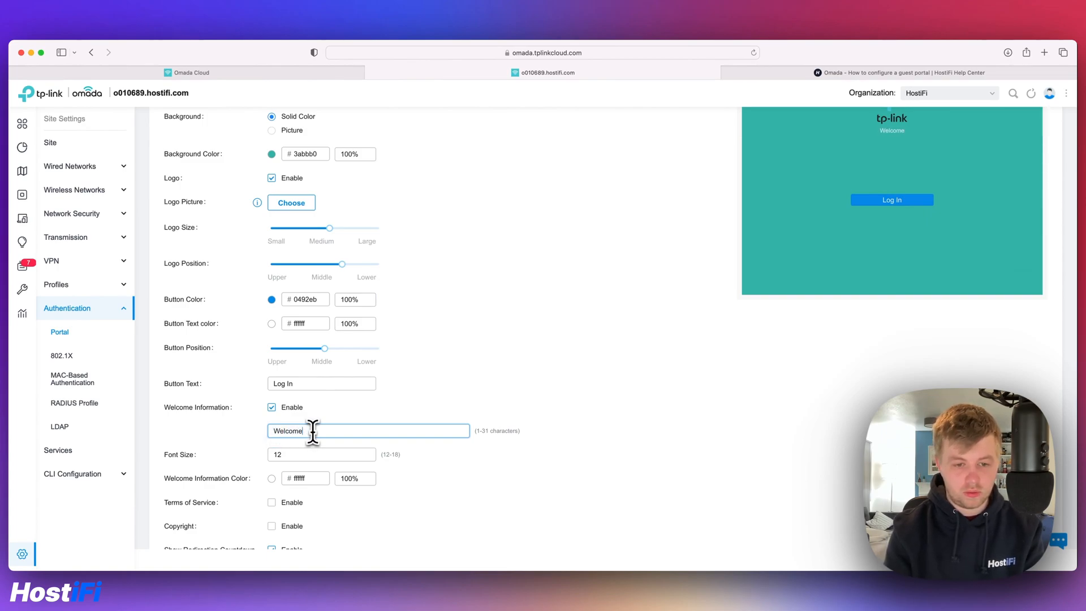
text(to our guest WiFi)
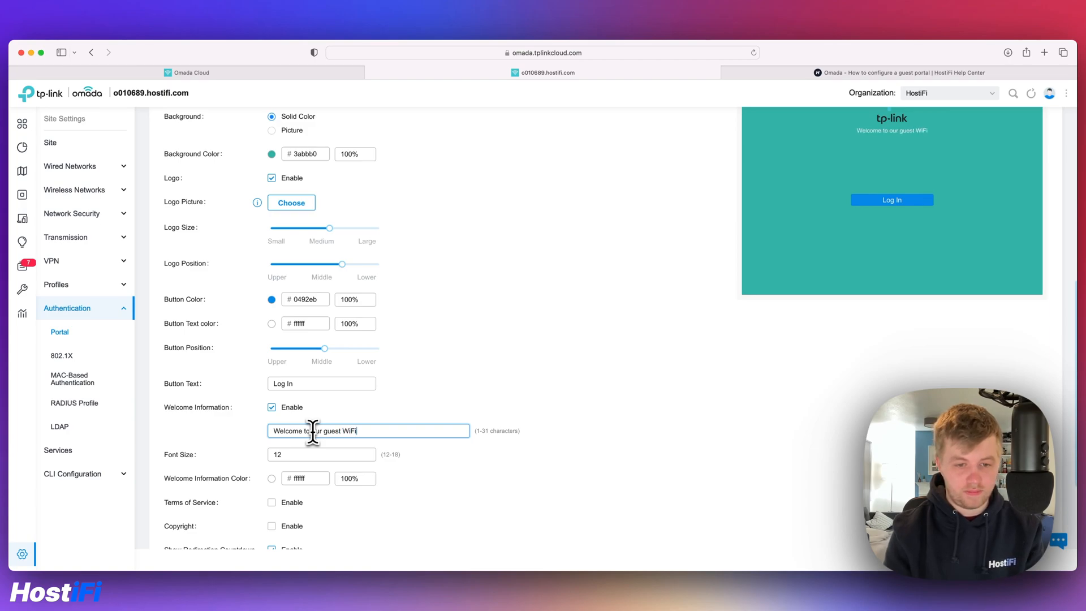
scroll(down, 3)
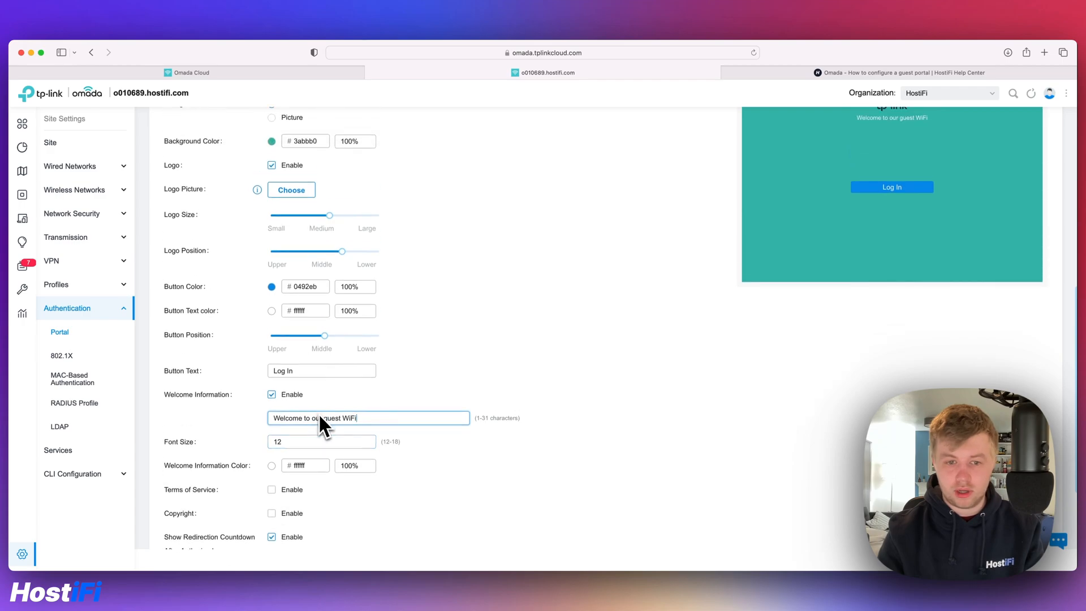
text(20)
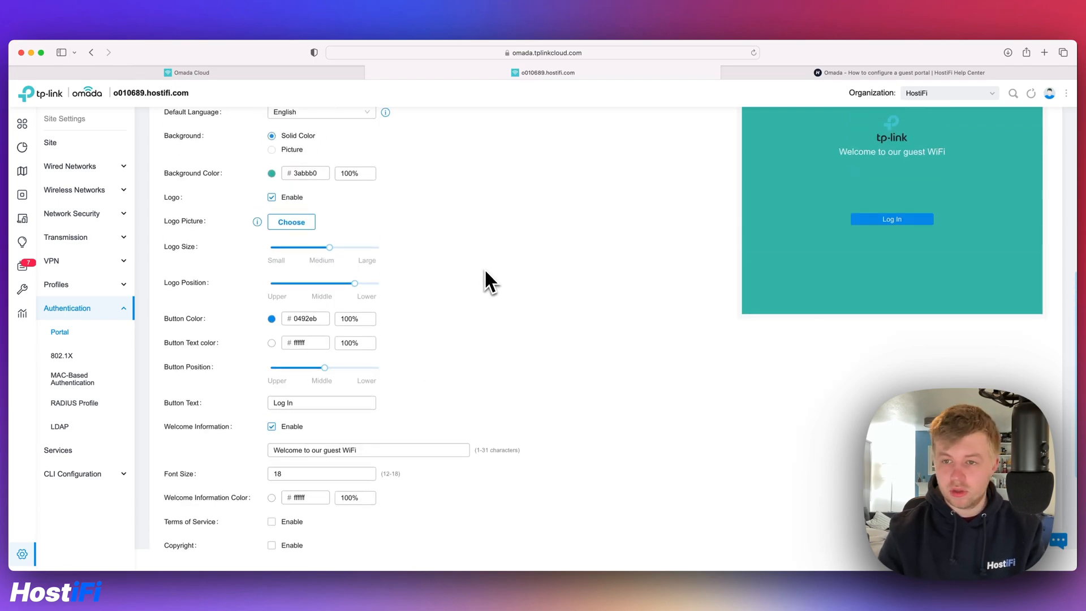
Require agreement to the Terms of Service and apply the new guest portal
scroll(down, 3)
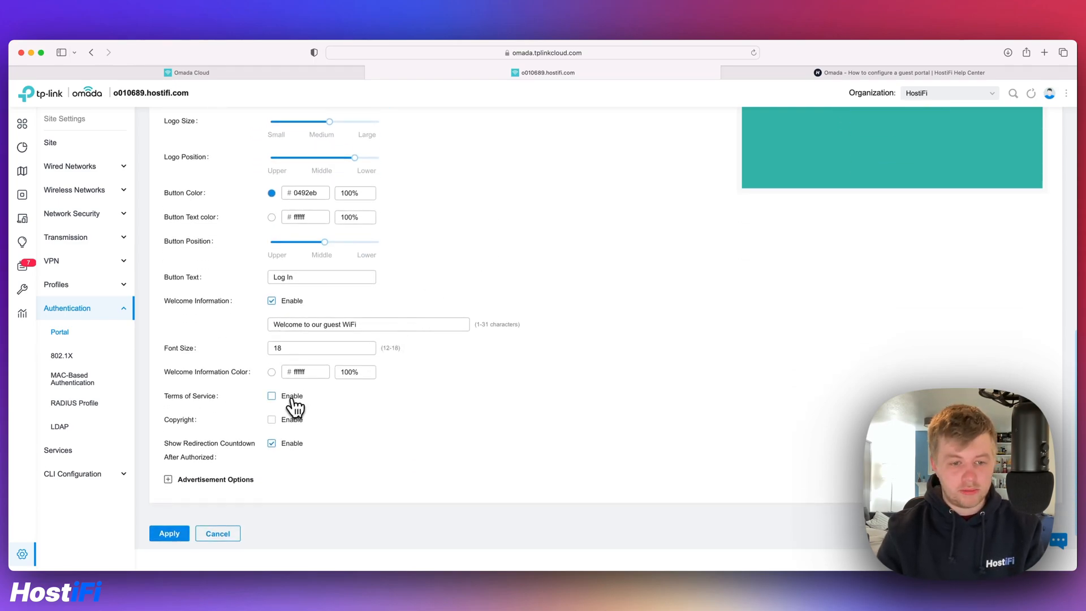
click(272, 396)
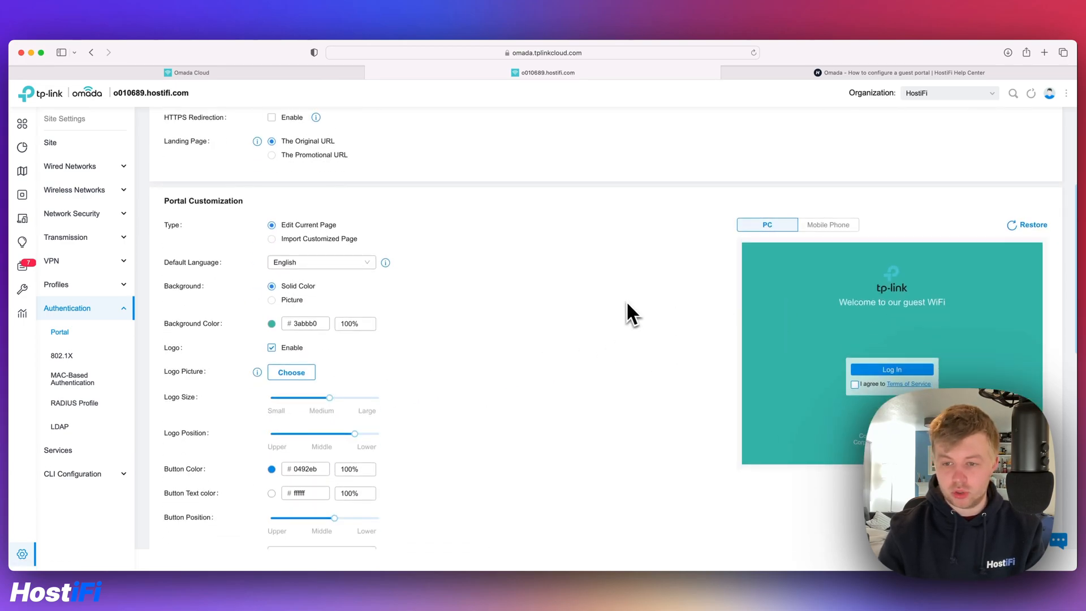
scroll(down, 3)
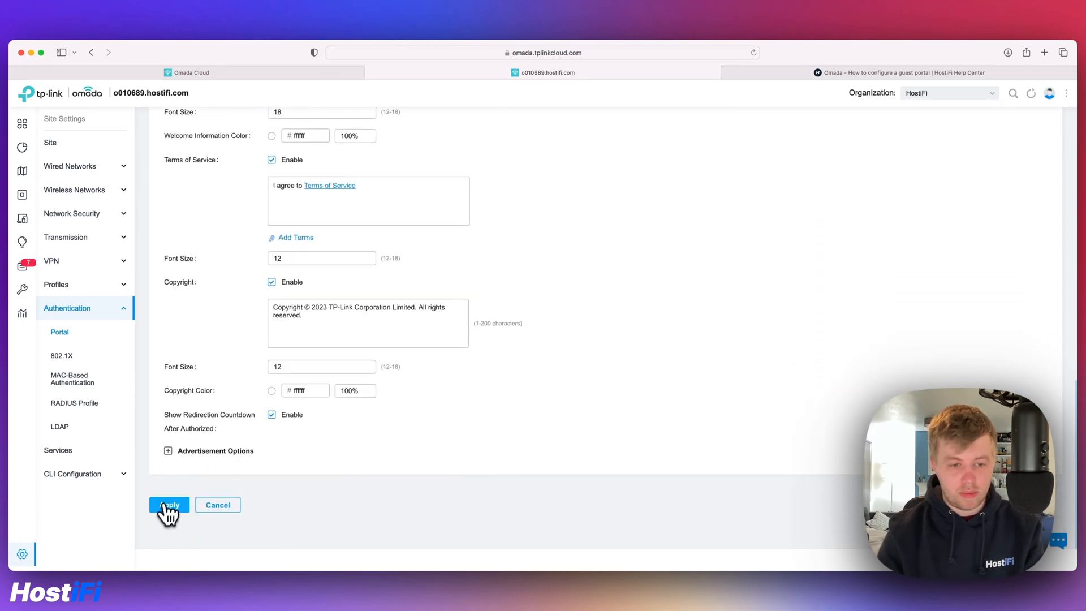
click(169, 505)
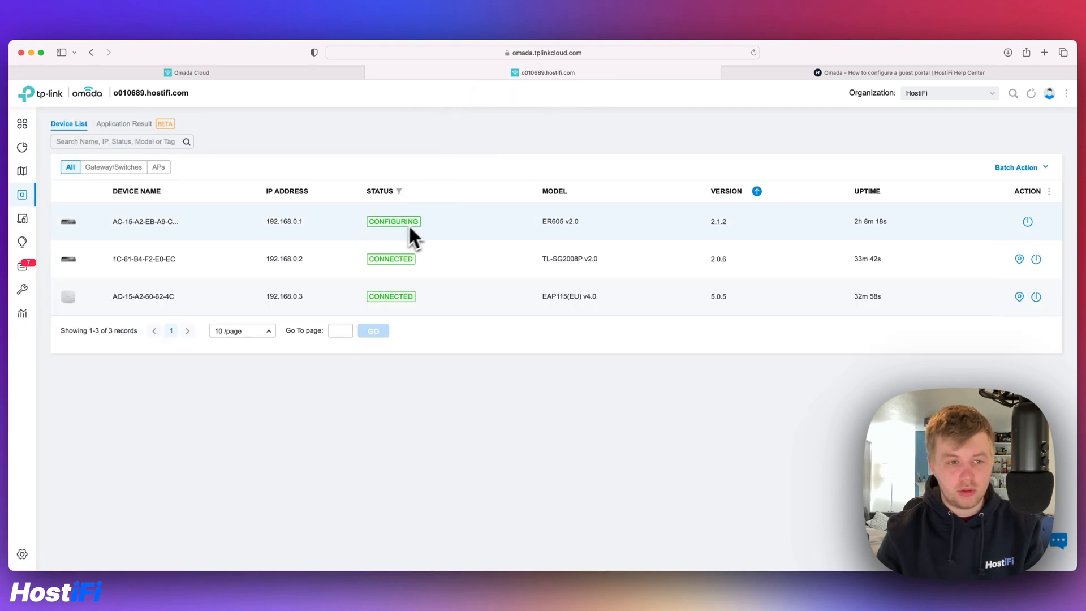
mouse_move(453, 138)
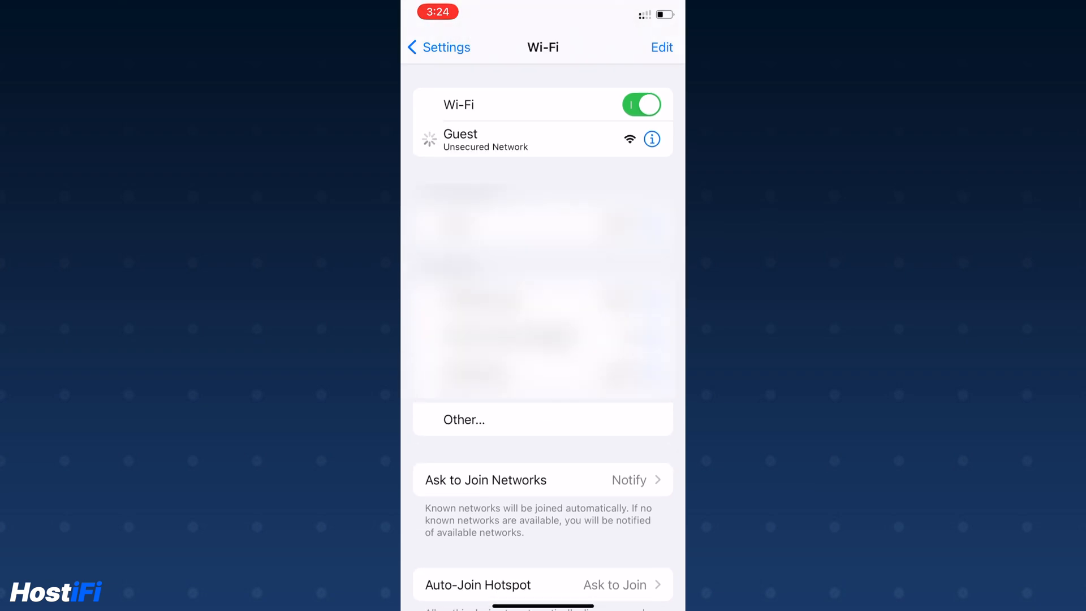
Join the Guest network, agree to the Terms of Service on the teal portal and finish login
click(460, 138)
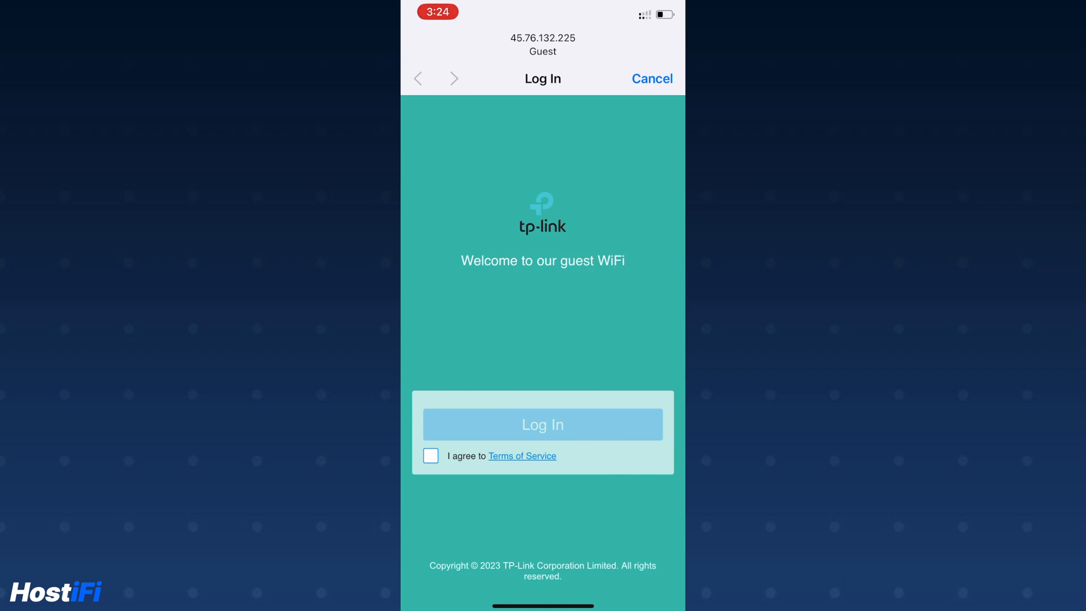
click(542, 425)
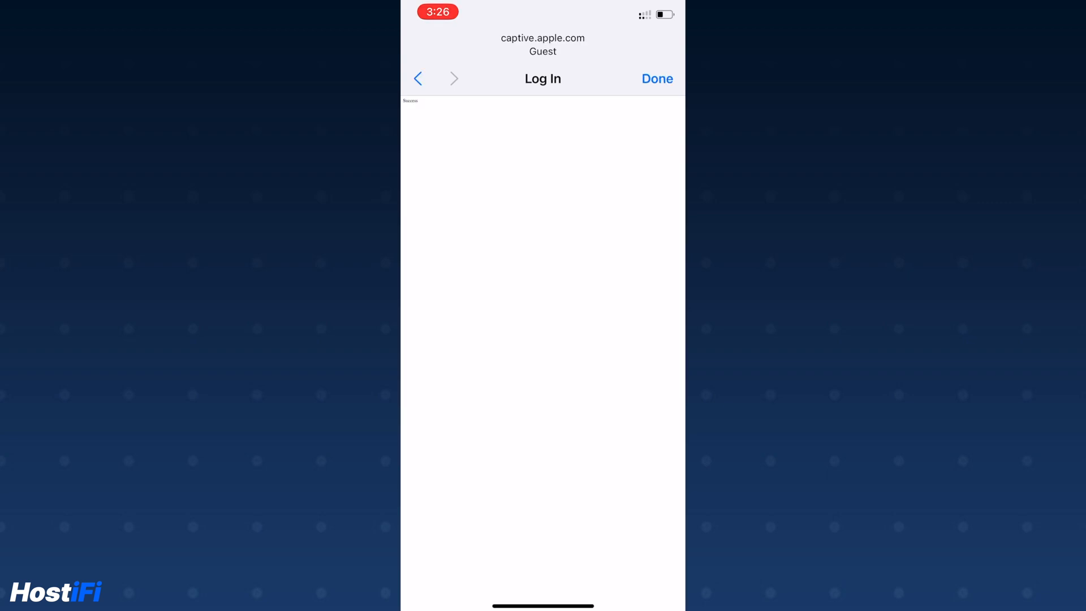
click(656, 78)
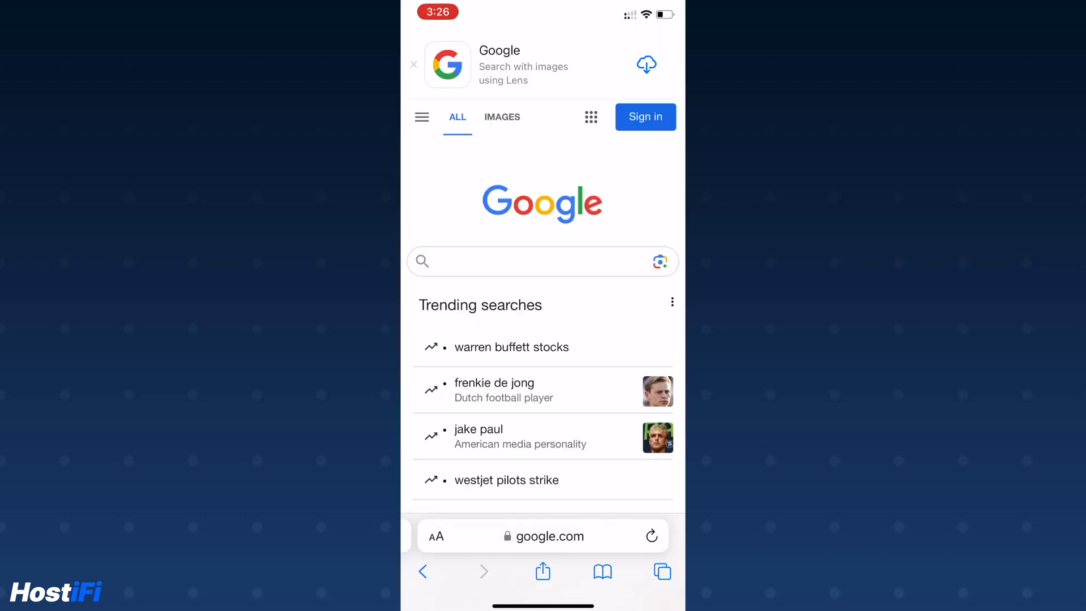